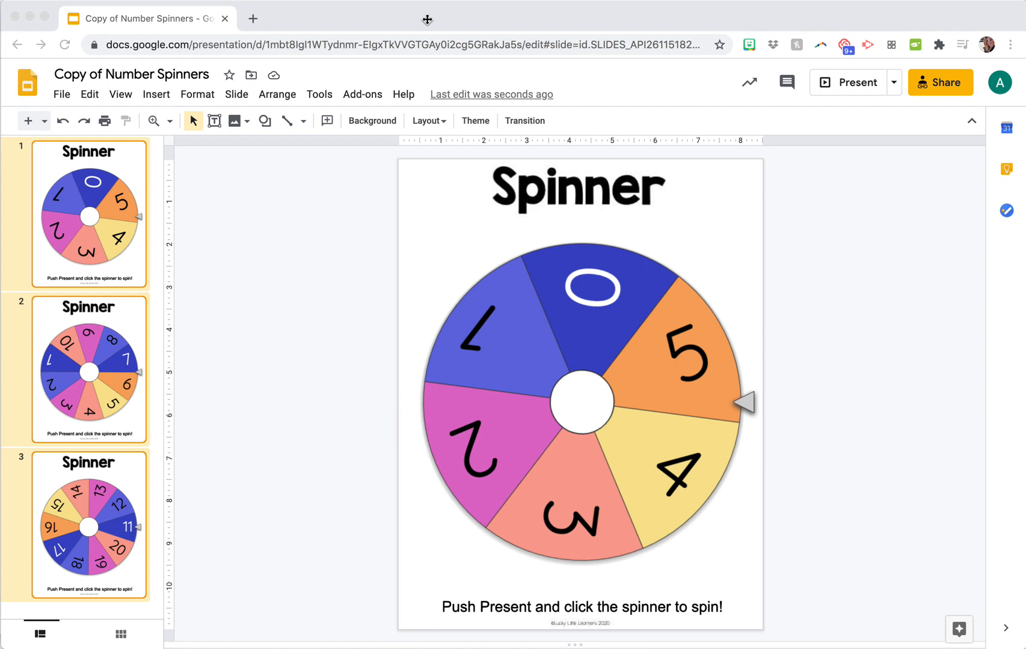
mouse_move(274, 103)
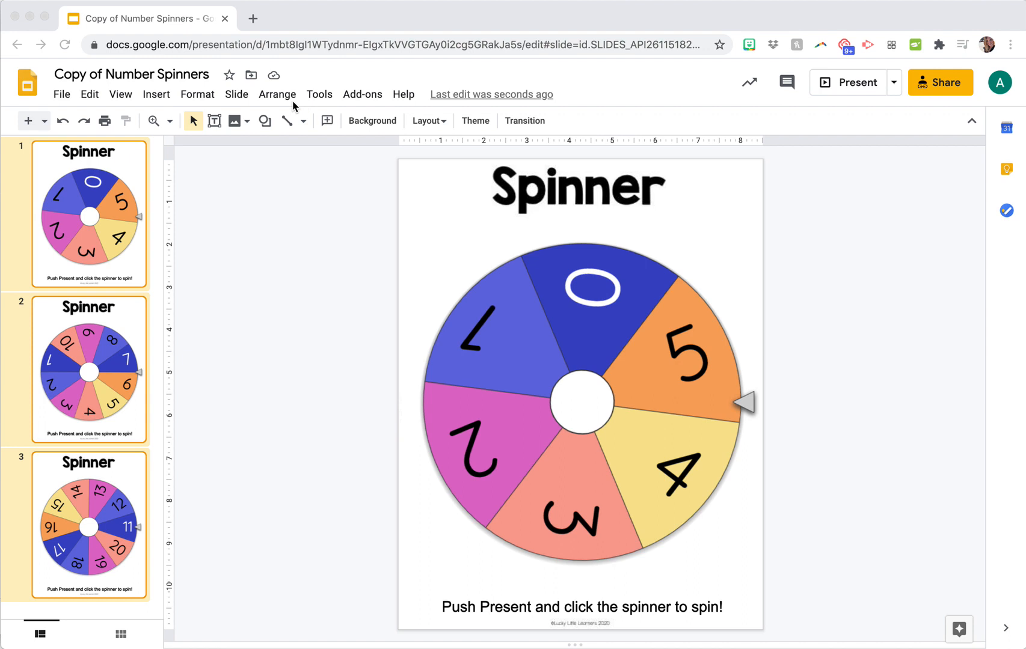
mouse_move(725, 71)
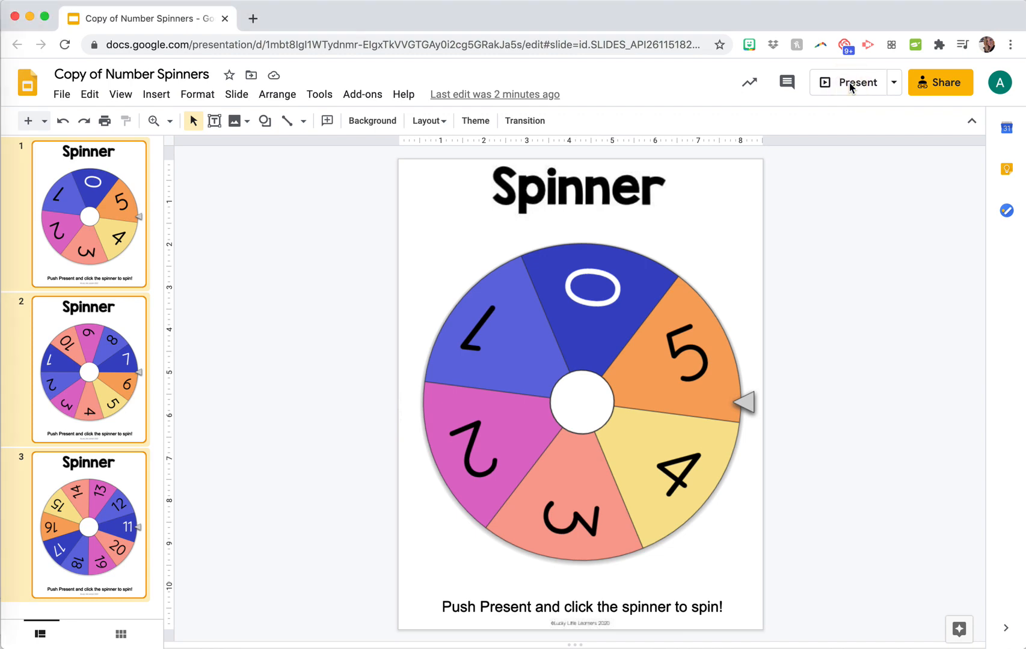
mouse_move(856, 83)
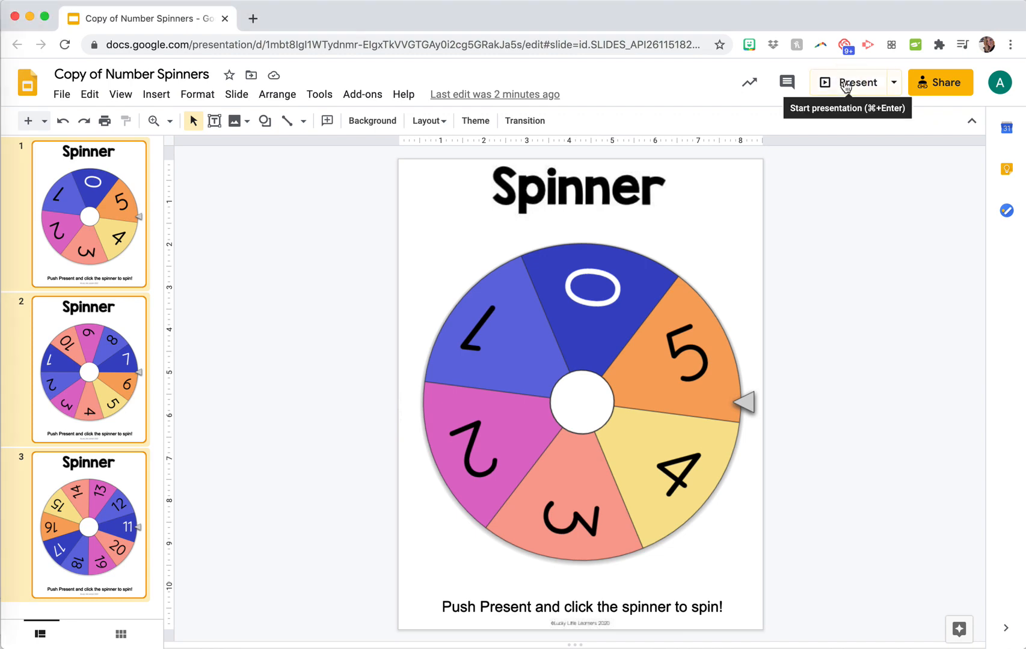
Step: Present the spinner slideshow and follow the spinner image's link to its Wheel of Names wheel
left_click(857, 83)
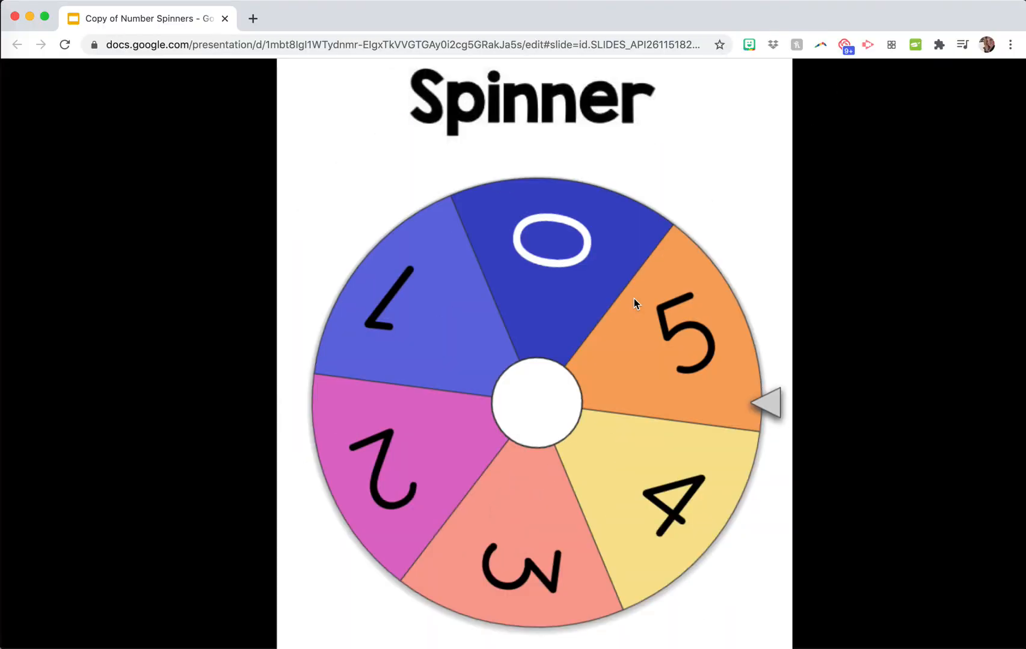
left_click(325, 18)
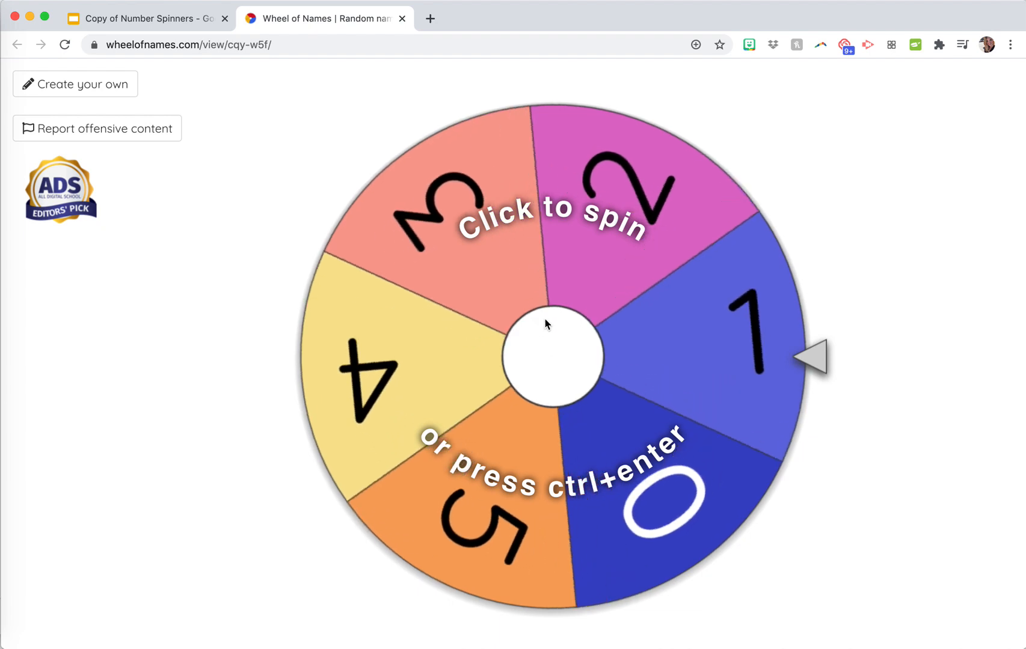
Step: Spin the 0–5 number wheel until it lands on 1, then dismiss the winner announcement
left_click(553, 356)
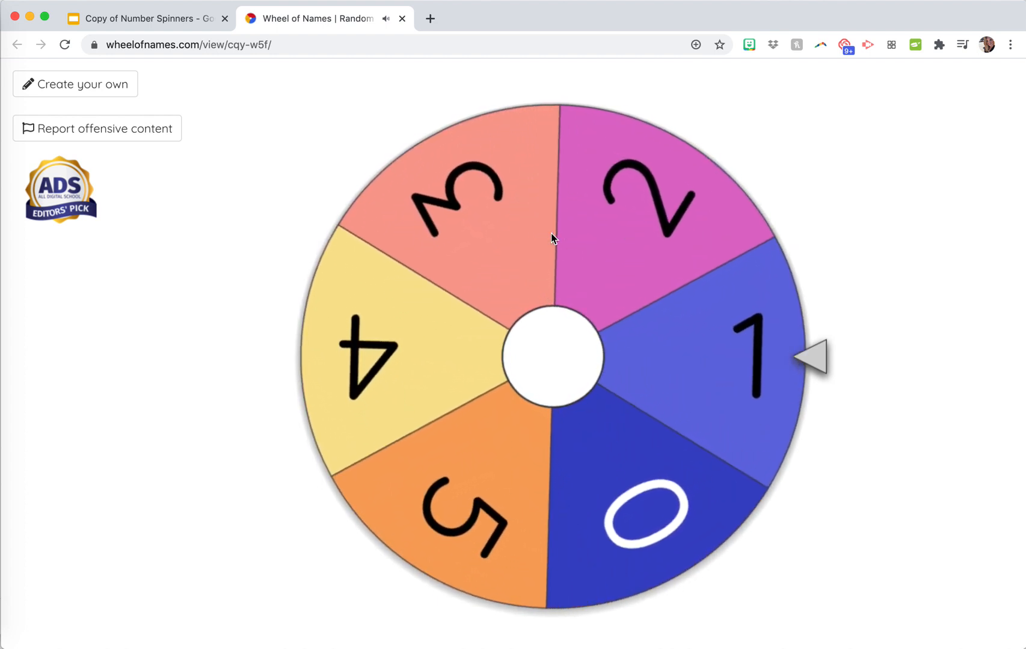
left_click(553, 355)
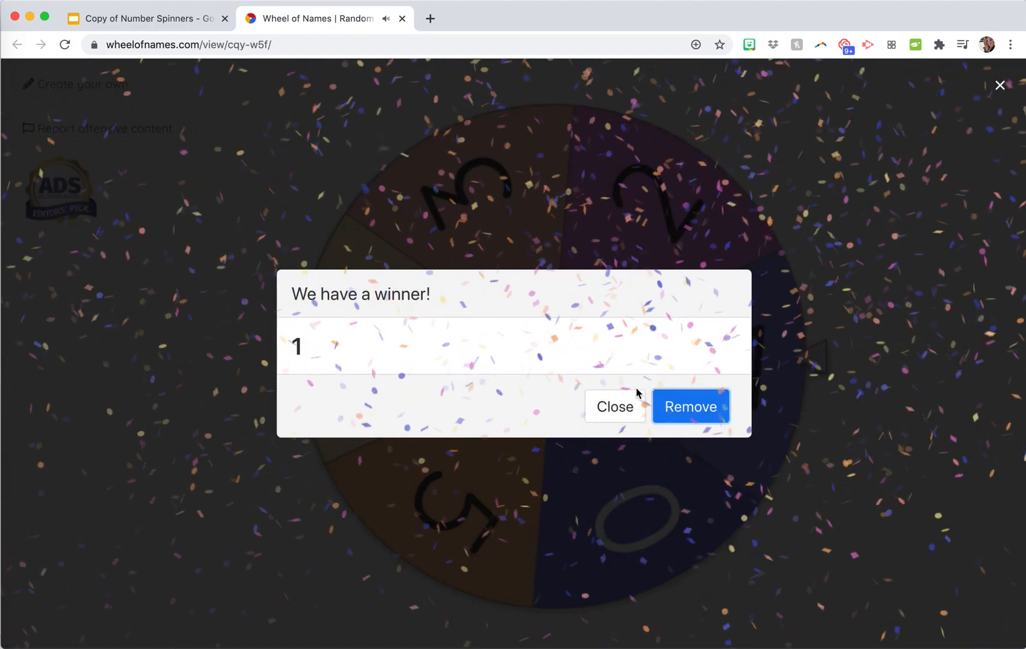
left_click(613, 406)
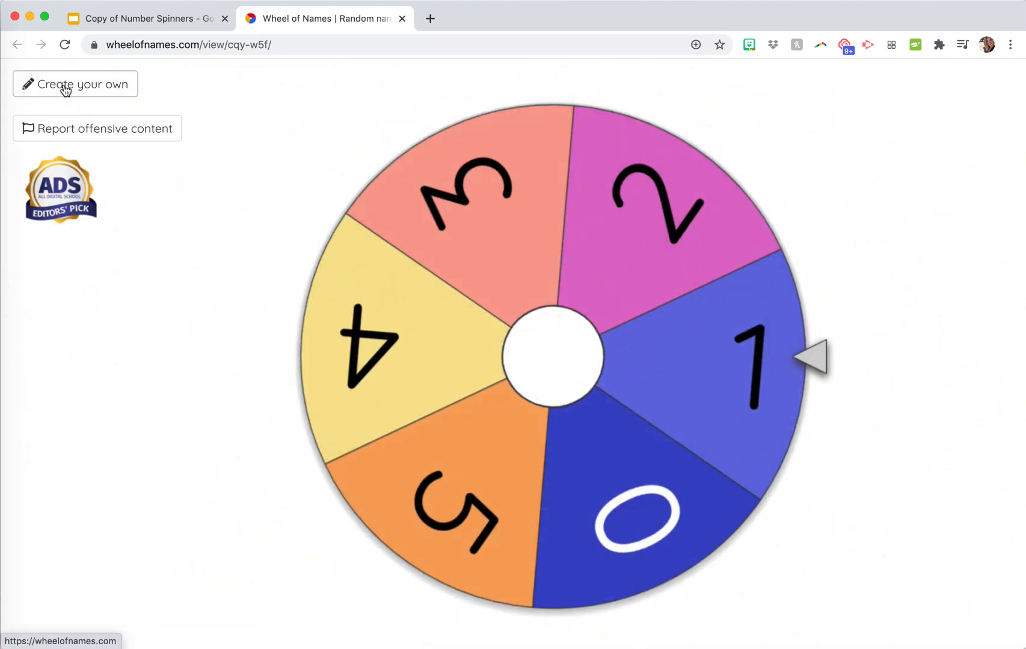
left_click(190, 44)
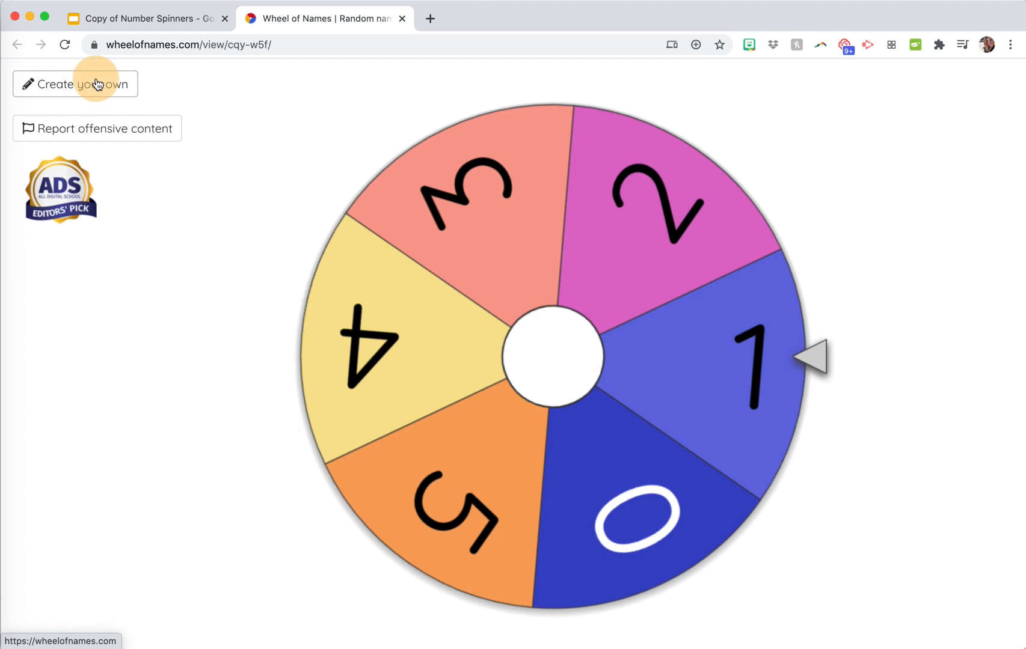
Step: Create your own wheel, reset it to a New wheel with the default seven names, and select the entries box
left_click(75, 84)
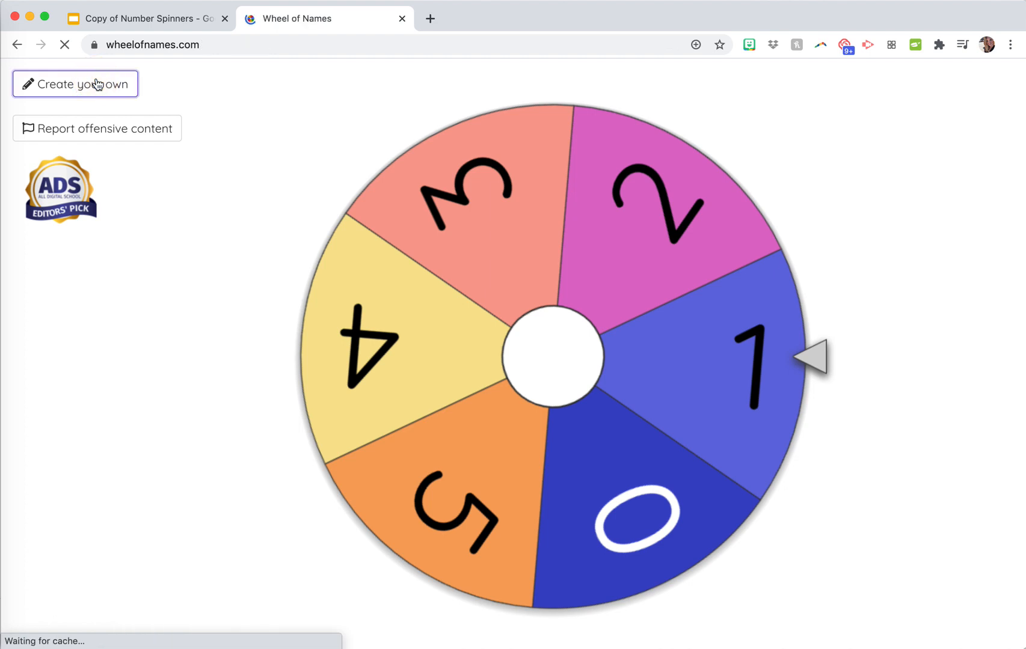
left_click(75, 84)
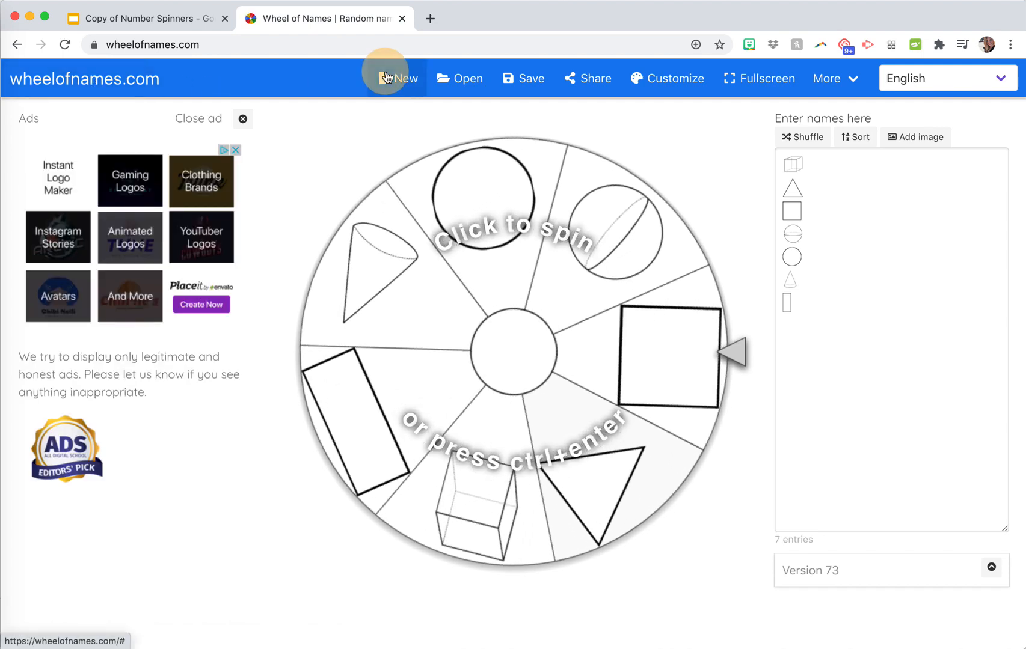
left_click(396, 78)
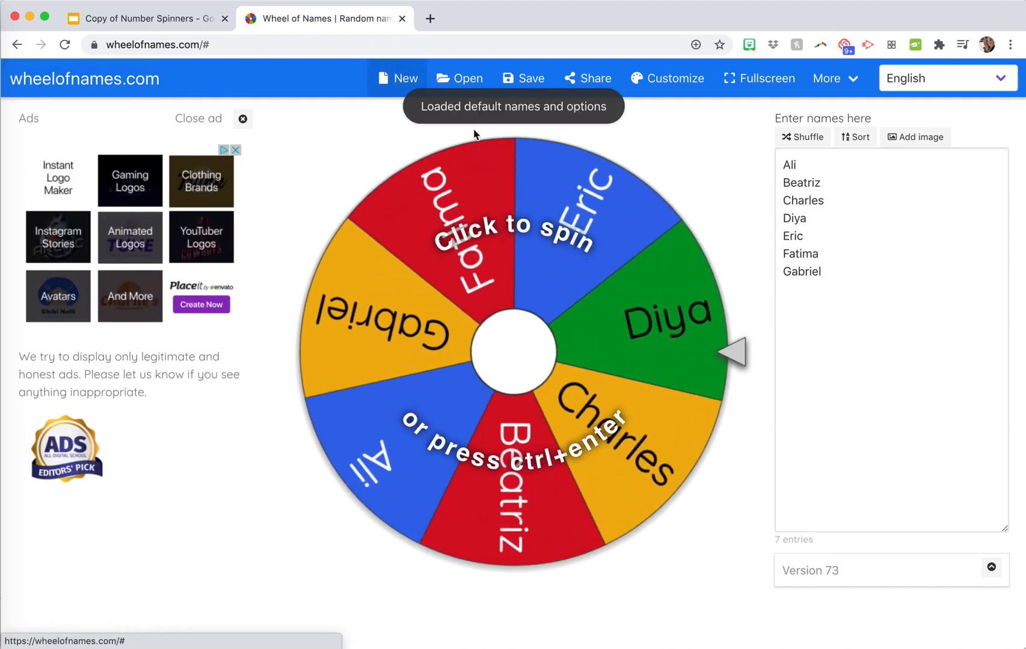
left_click(513, 354)
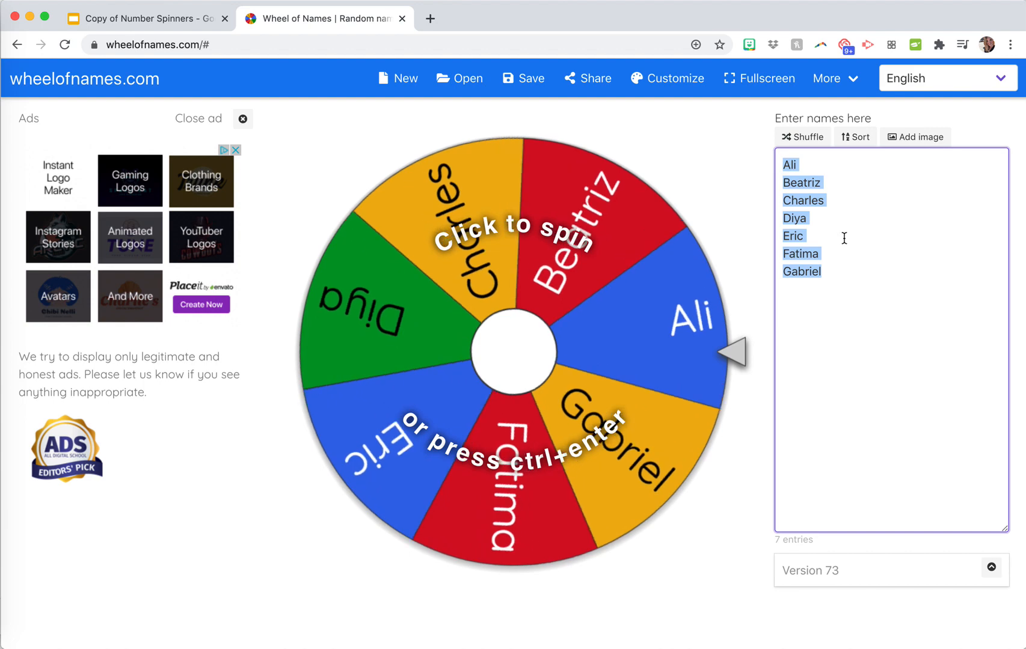
Step: Replace the sample names with ai, ay and a_e, then reorder them as a_e, ay, ai
left_click(514, 354)
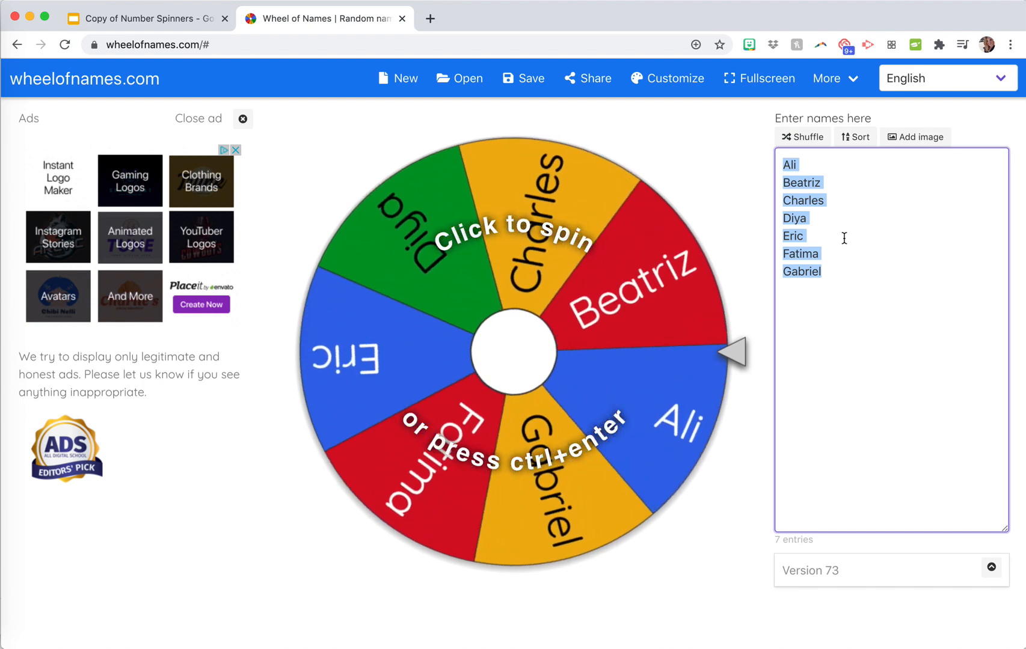
type("ai")
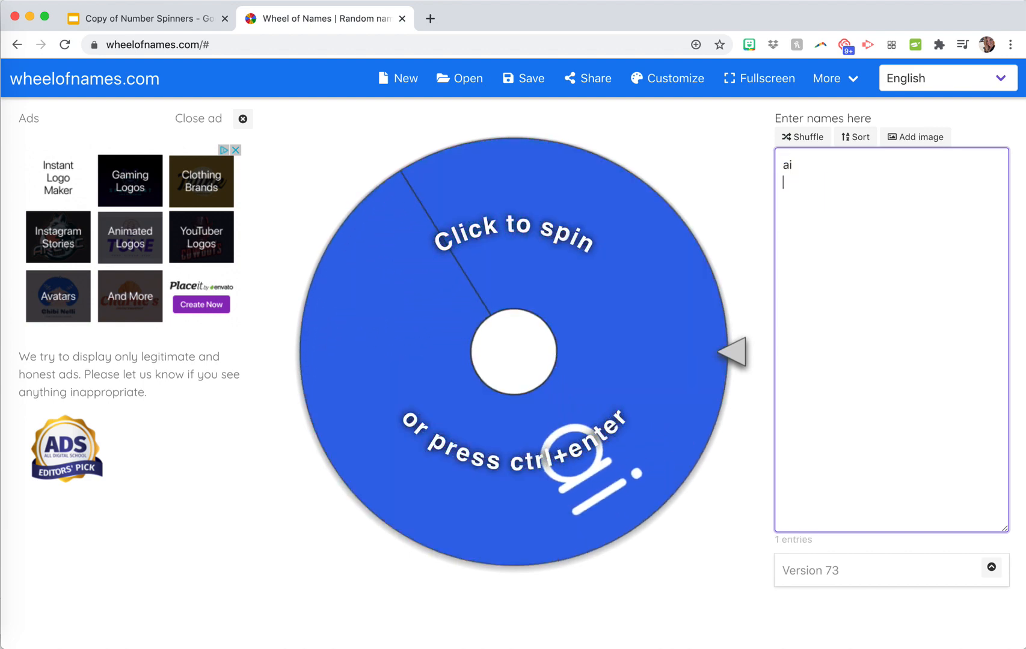
type("ay")
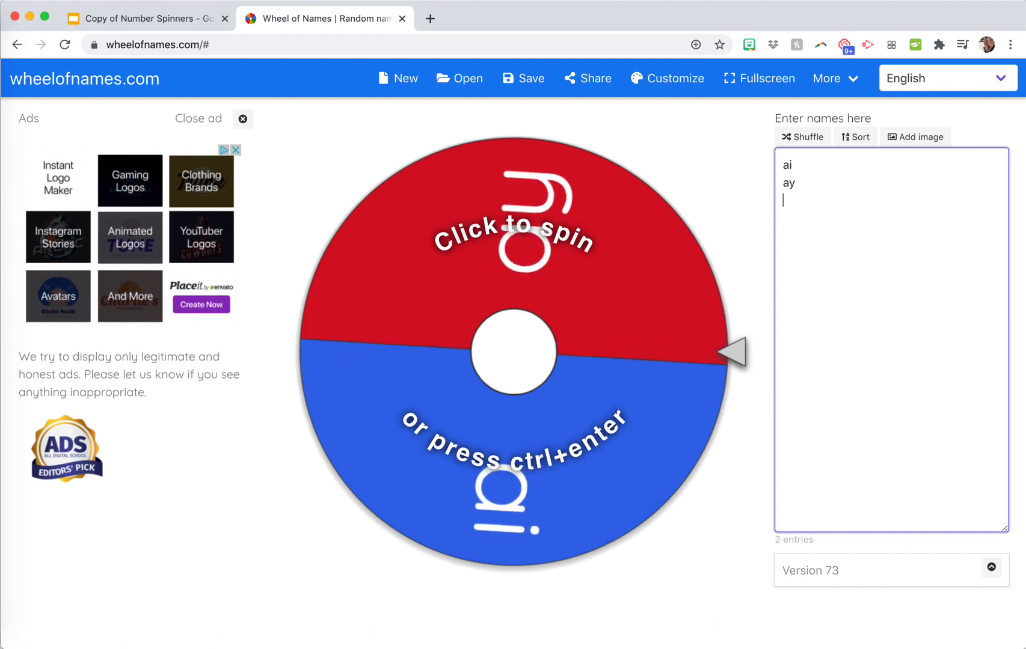
type("a_e")
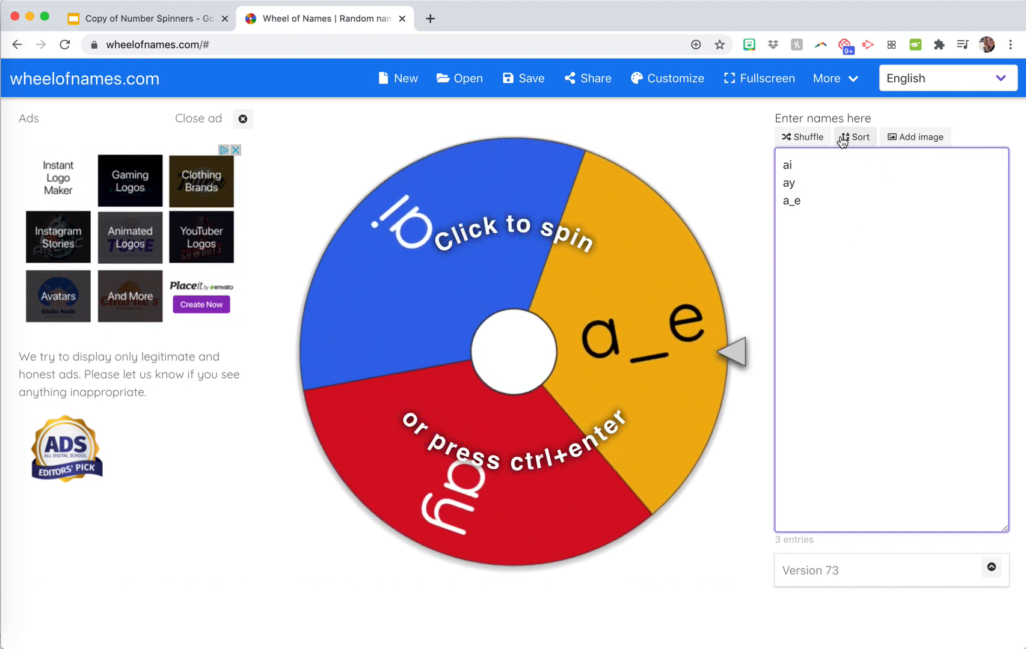
left_click(802, 137)
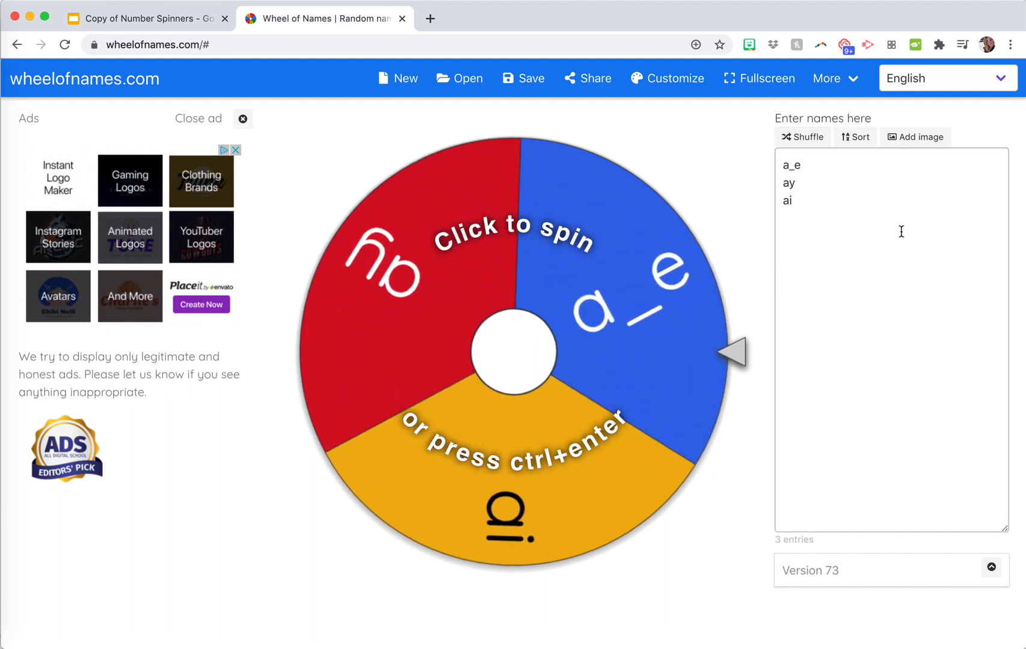
Step: Test-spin the new three-entry vowel wheel
left_click(517, 353)
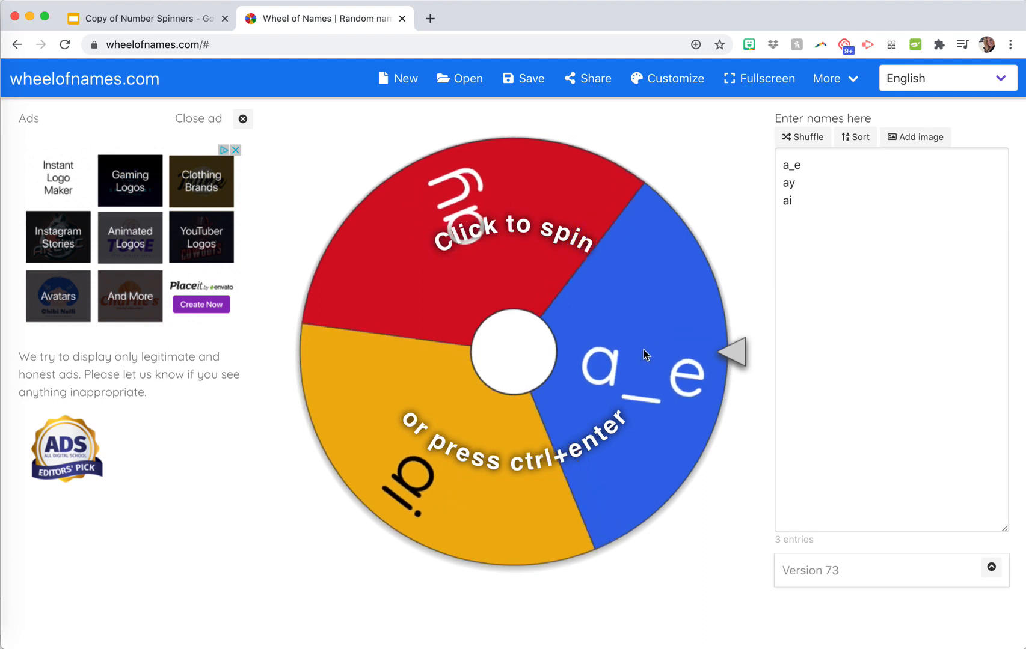
left_click(517, 354)
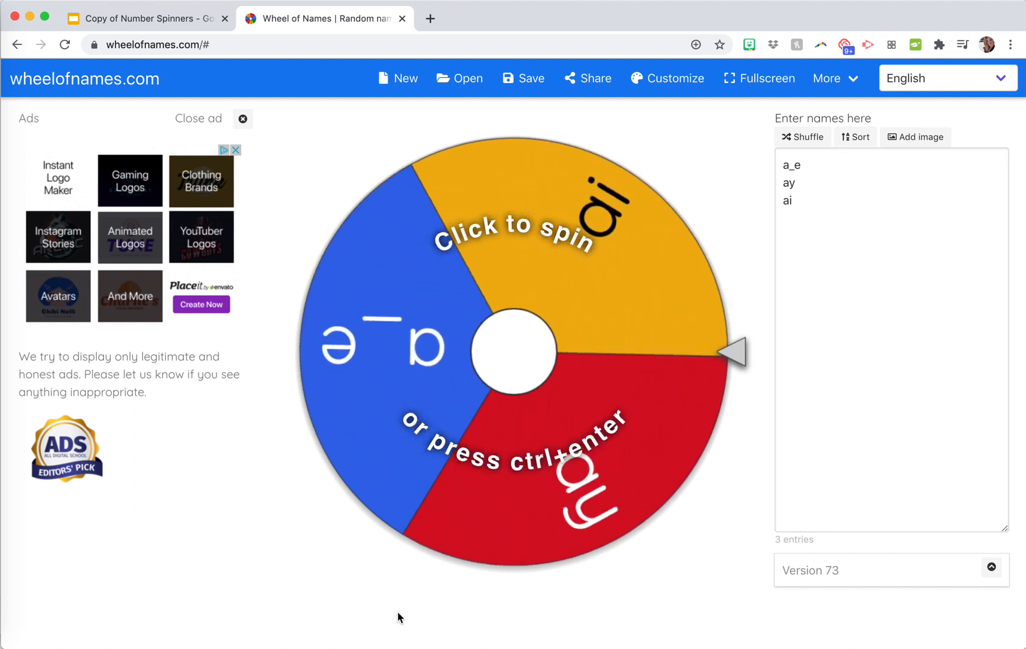
left_click(523, 354)
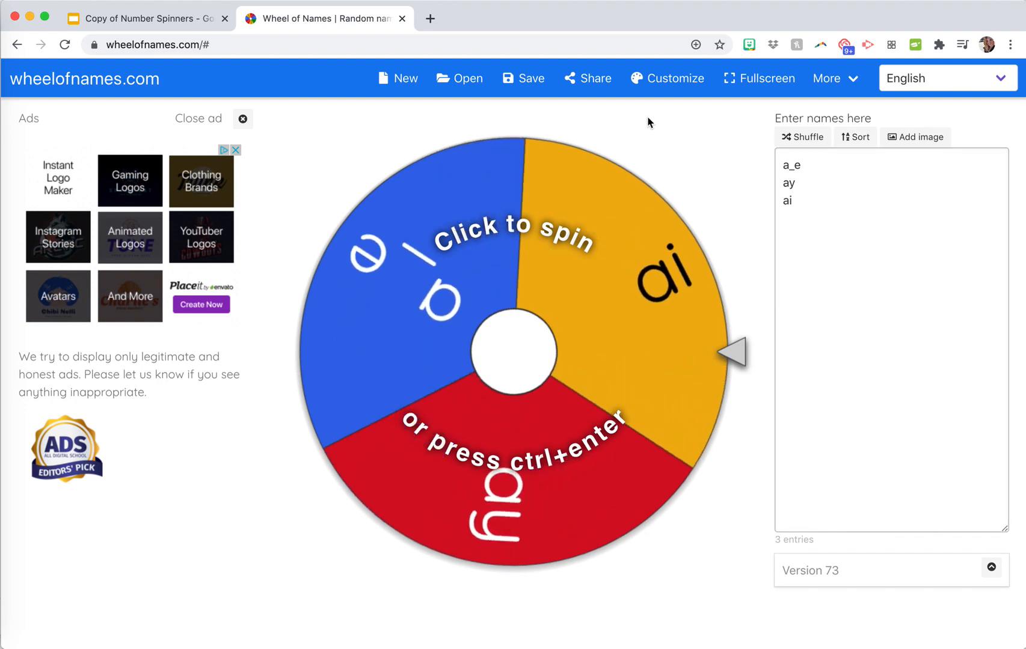
Step: In Customize's During spin settings, turn off the spin sound and shorten spin time to about 5 seconds
left_click(675, 78)
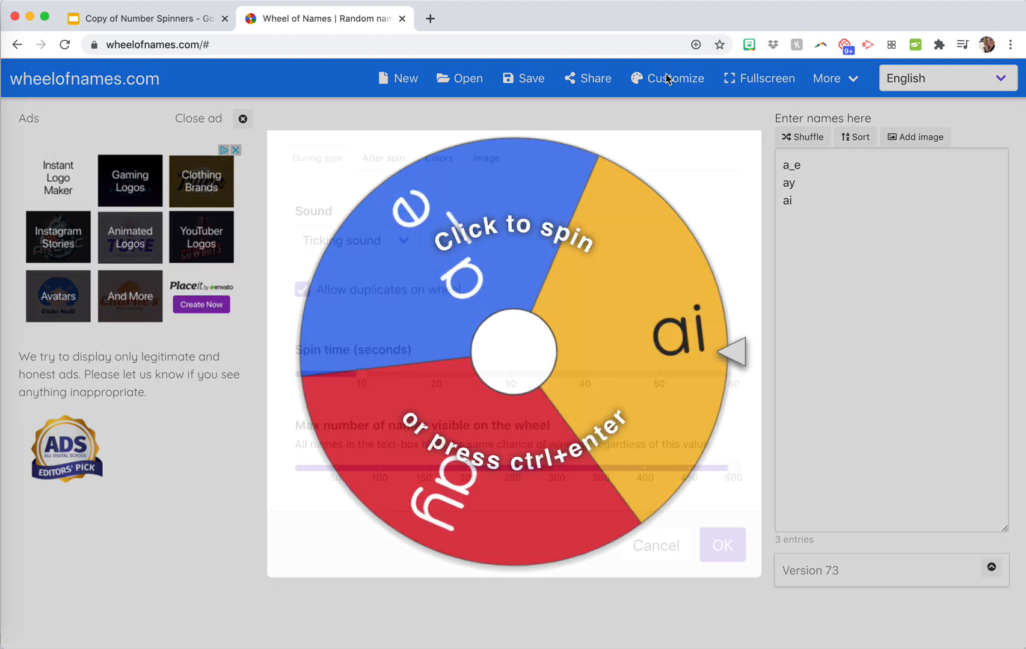
left_click(667, 79)
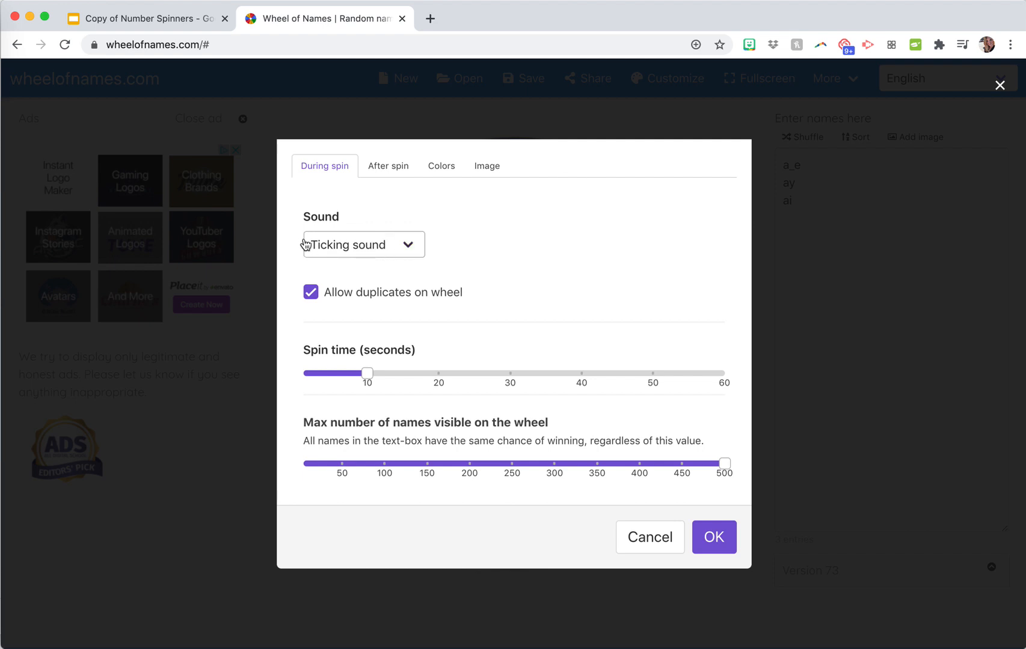
left_click(362, 244)
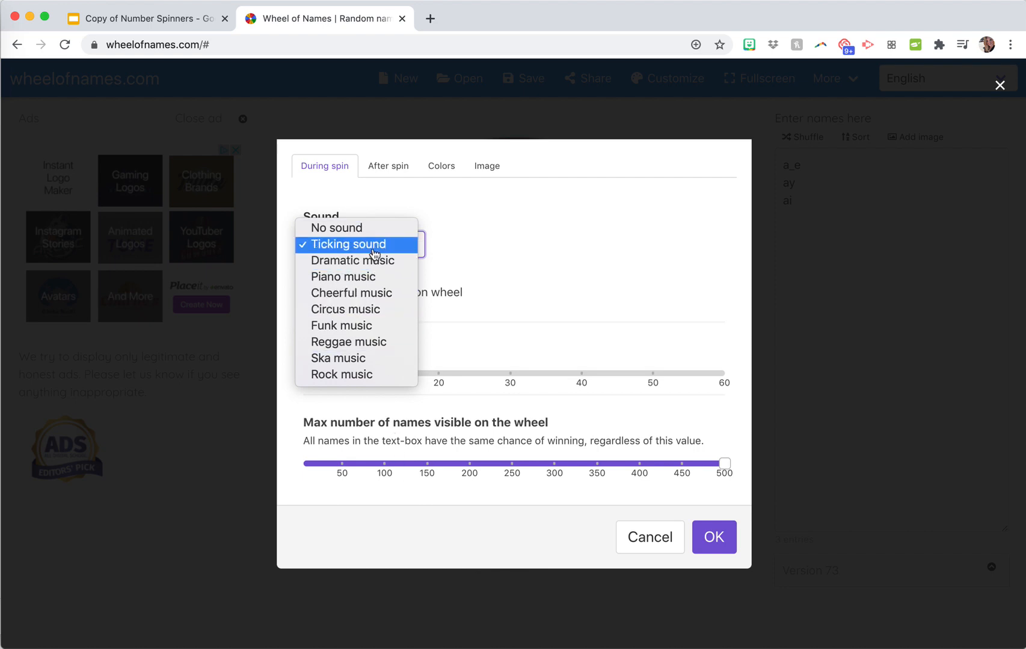
left_click(335, 227)
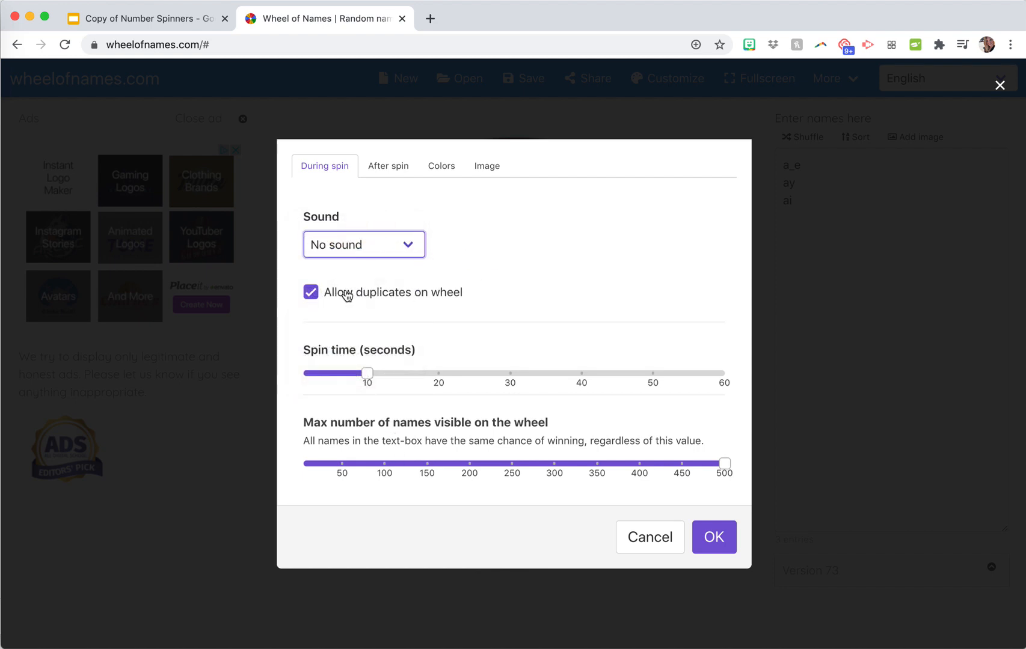
mouse_move(420, 378)
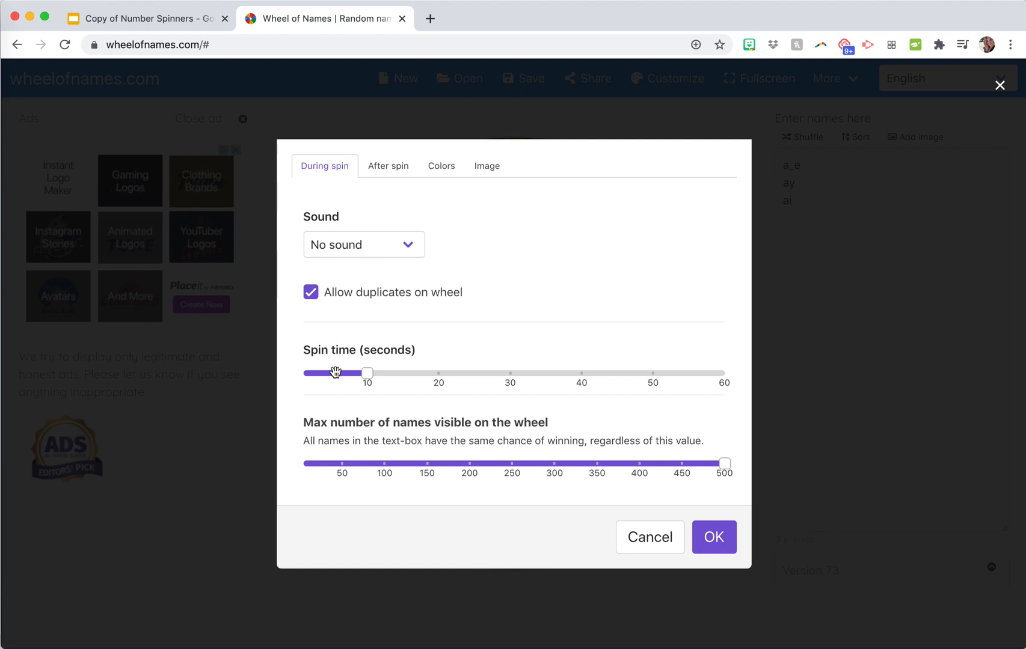
left_click_drag(366, 373, 332, 373)
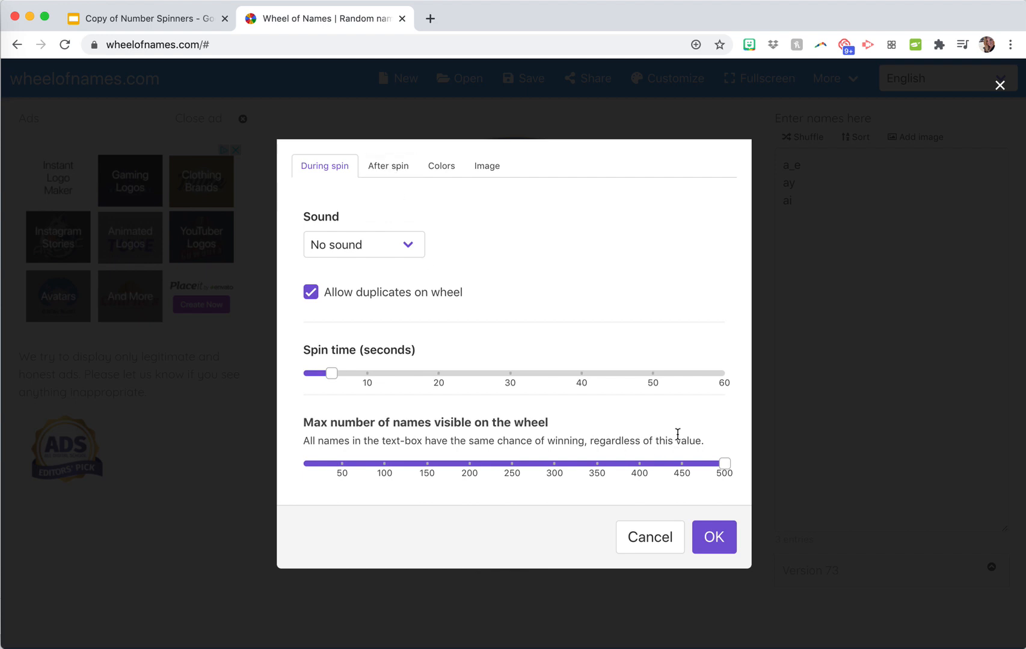
mouse_move(701, 480)
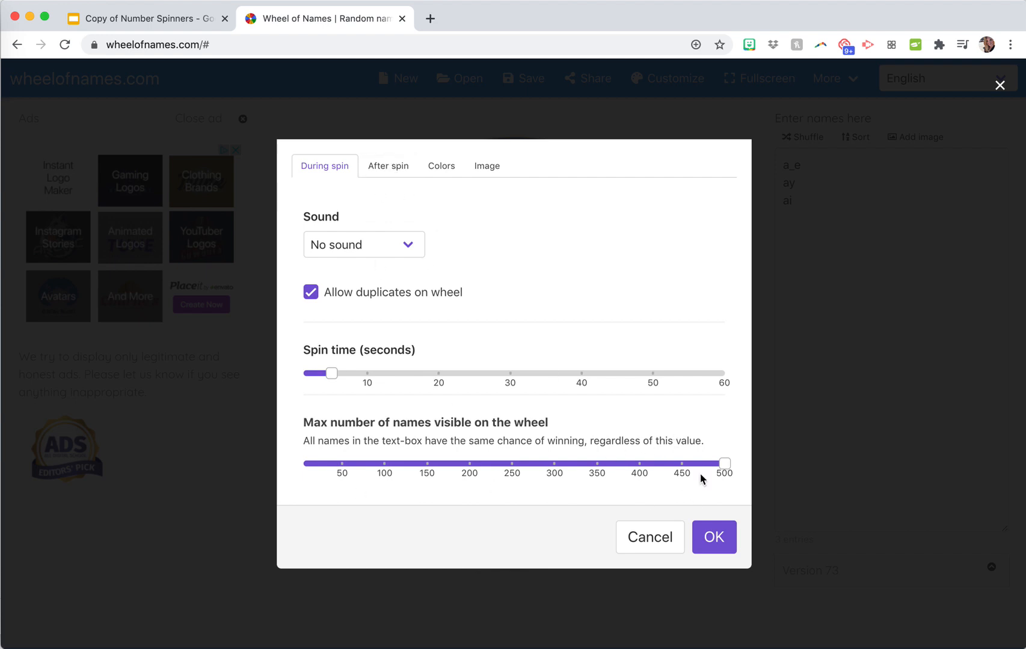
mouse_move(400, 181)
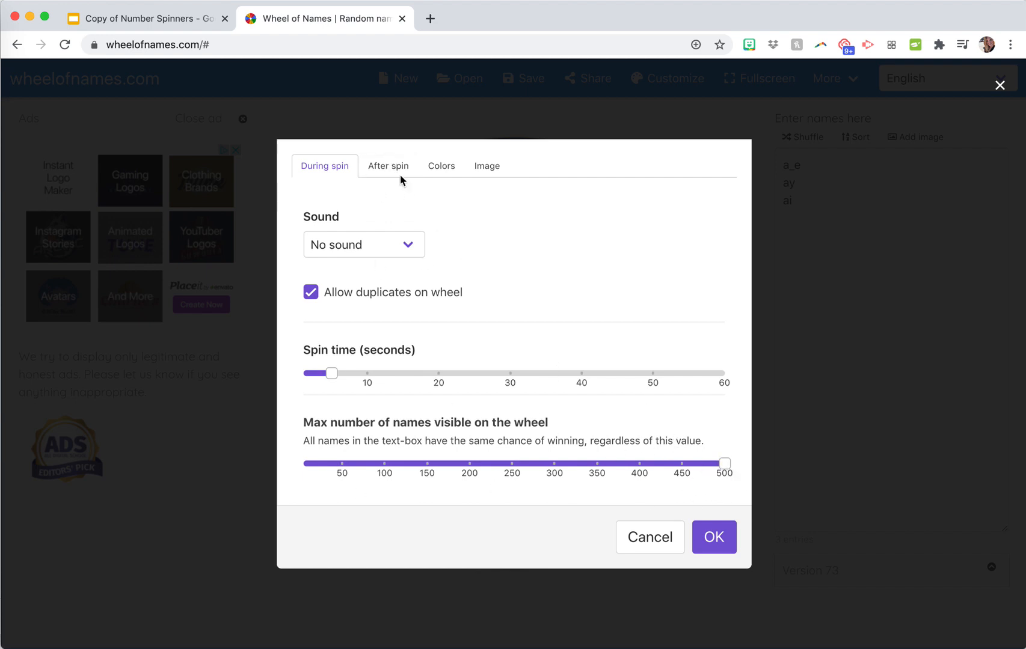
Step: After spin: read out the winning name, animate it, no confetti, blank popup message
left_click(388, 165)
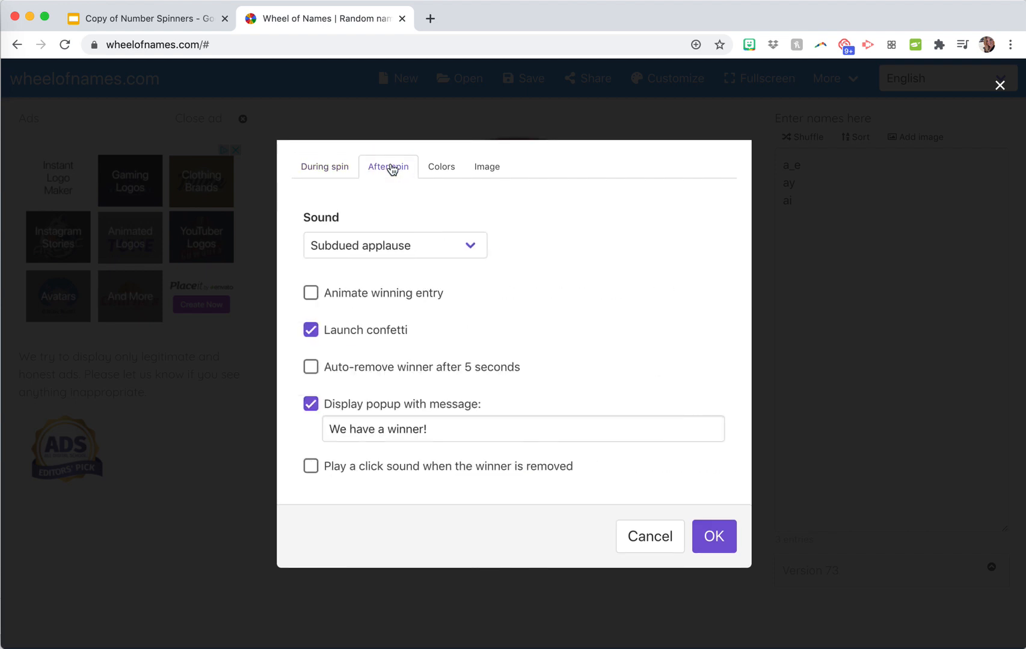
left_click(394, 245)
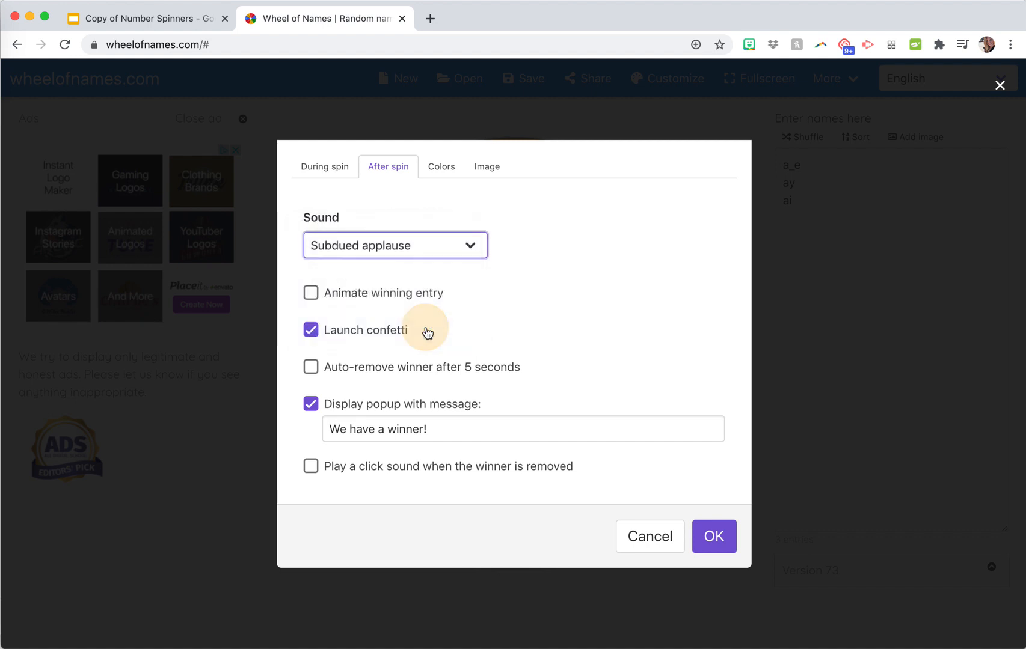
left_click(394, 246)
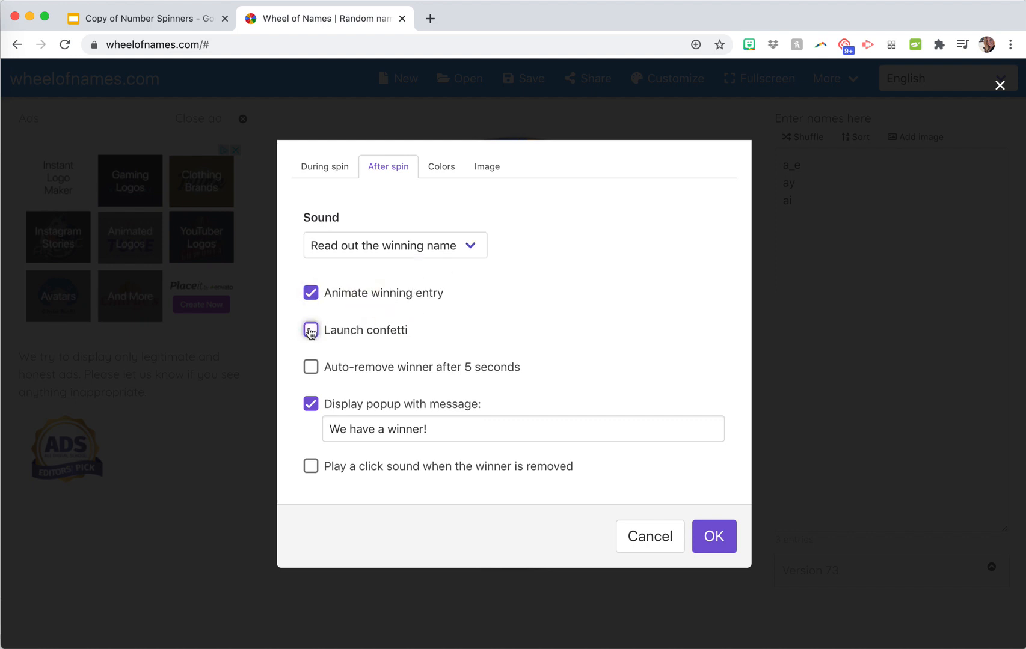
left_click(311, 330)
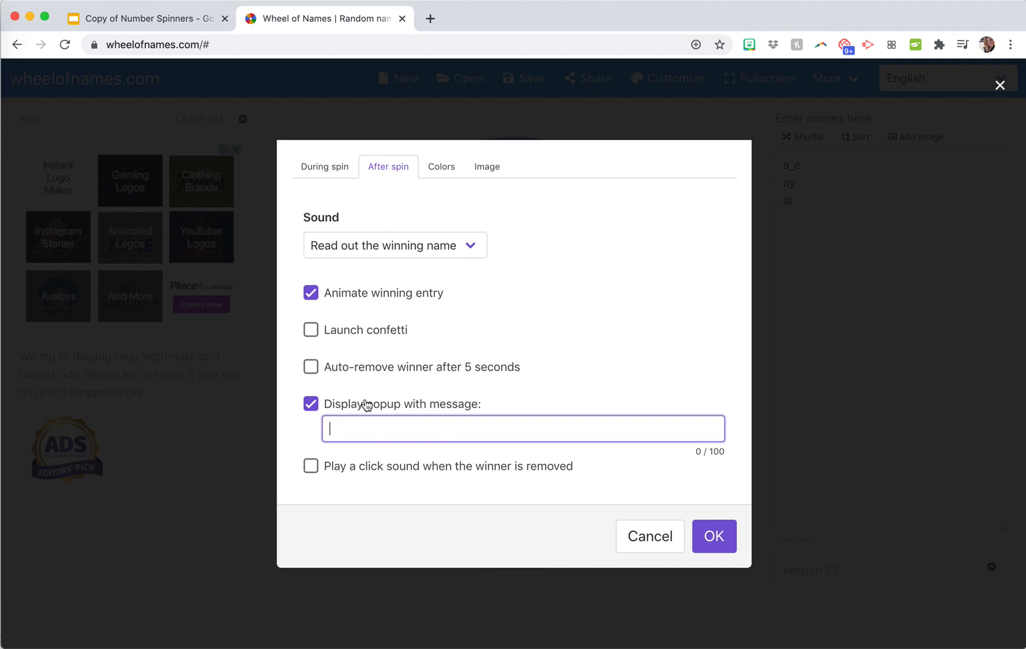
left_click(310, 404)
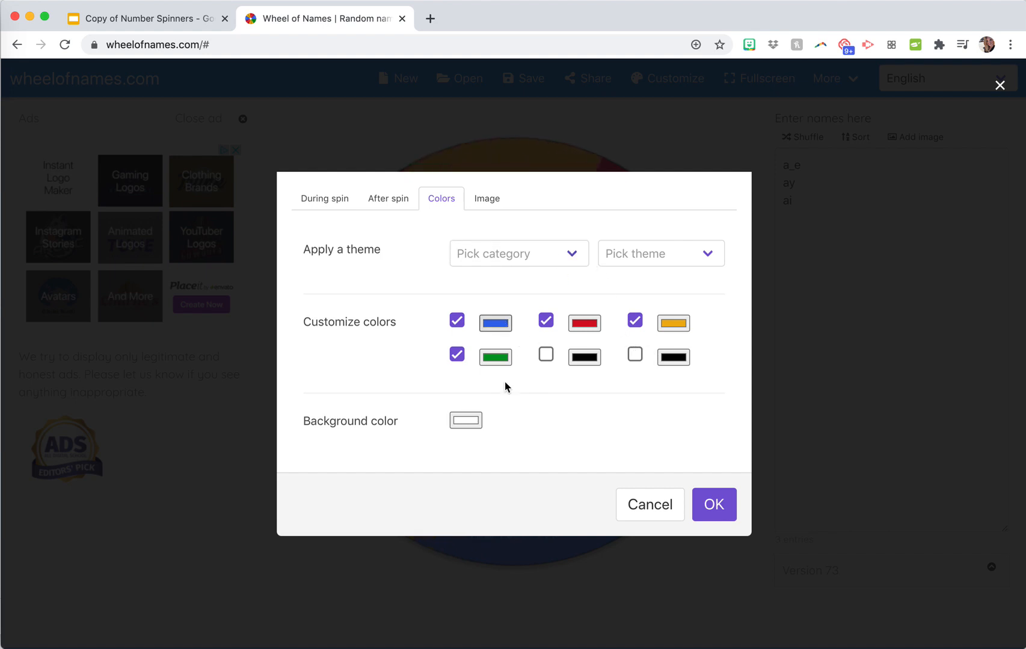
Step: Try the Brands > Google and Holidays > Halloween colour themes on the wheel
left_click(517, 254)
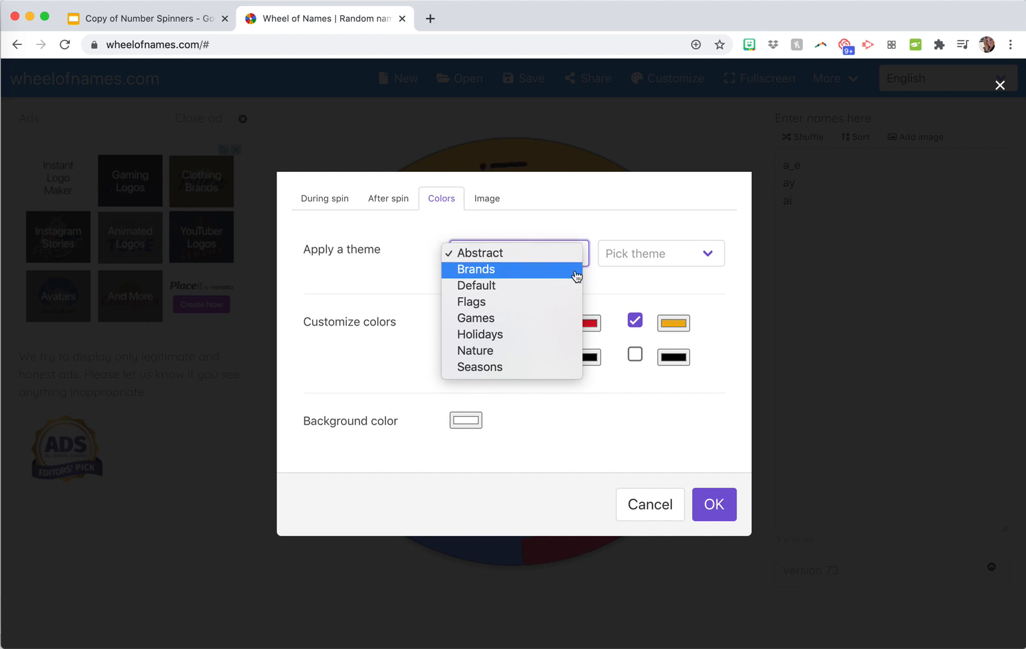
left_click(475, 269)
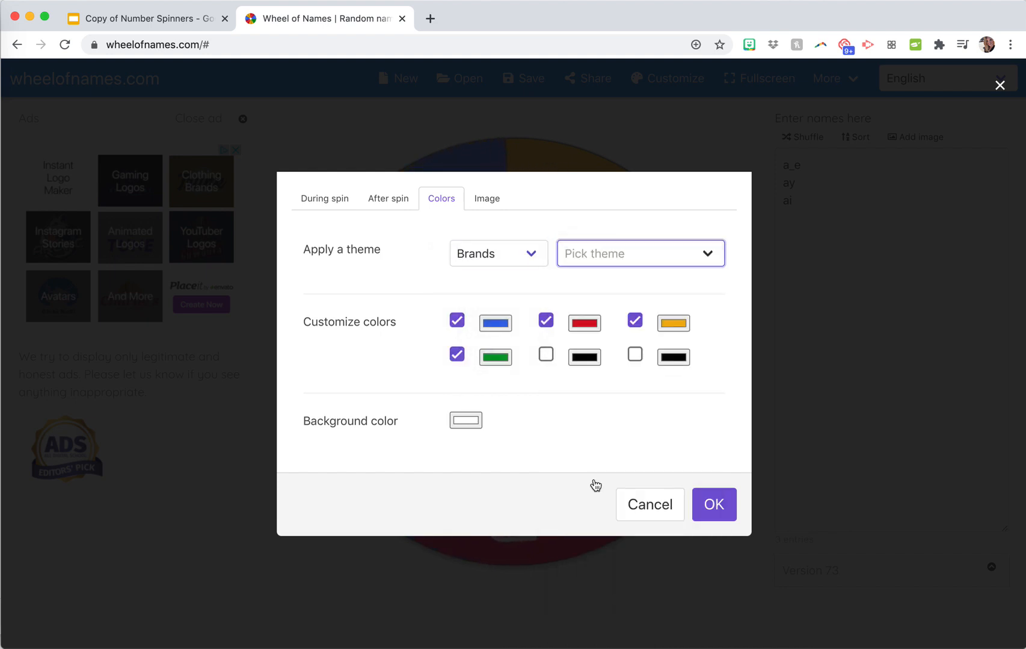
left_click(638, 254)
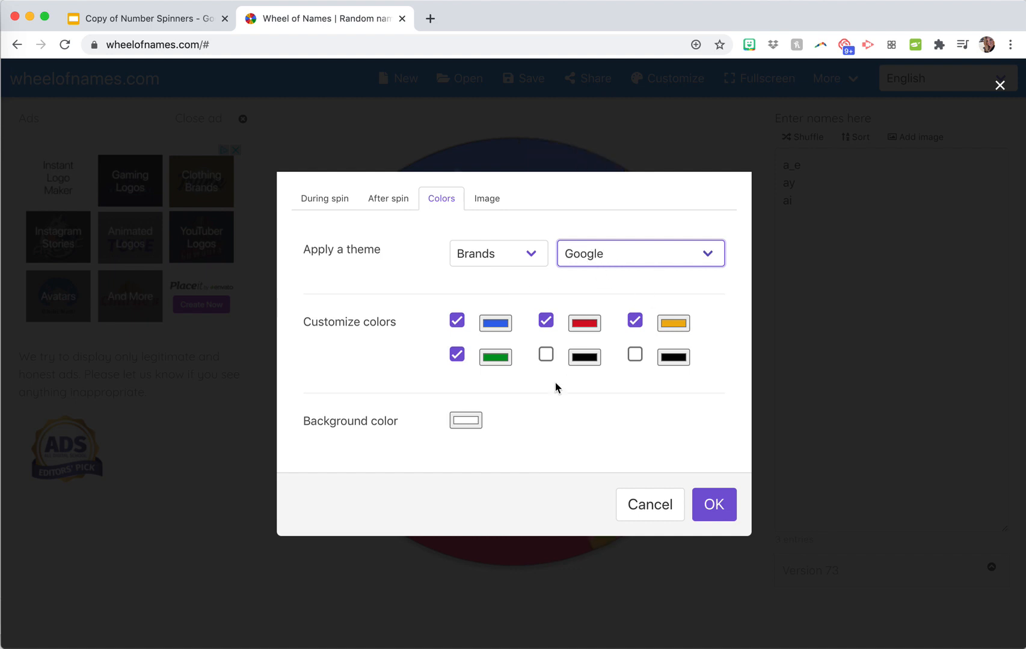
left_click(499, 253)
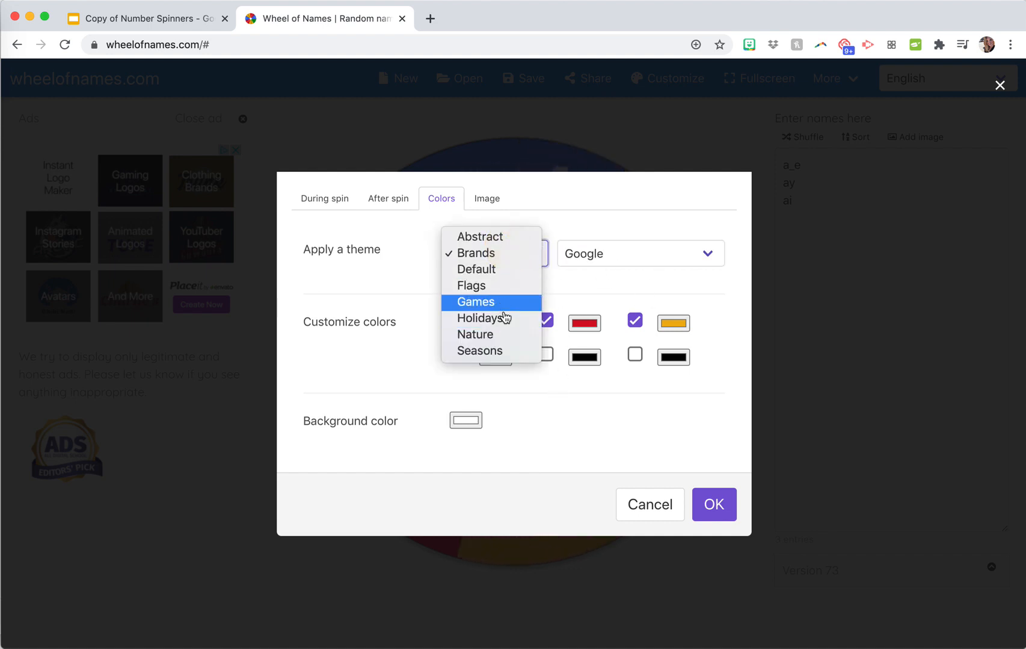
left_click(482, 317)
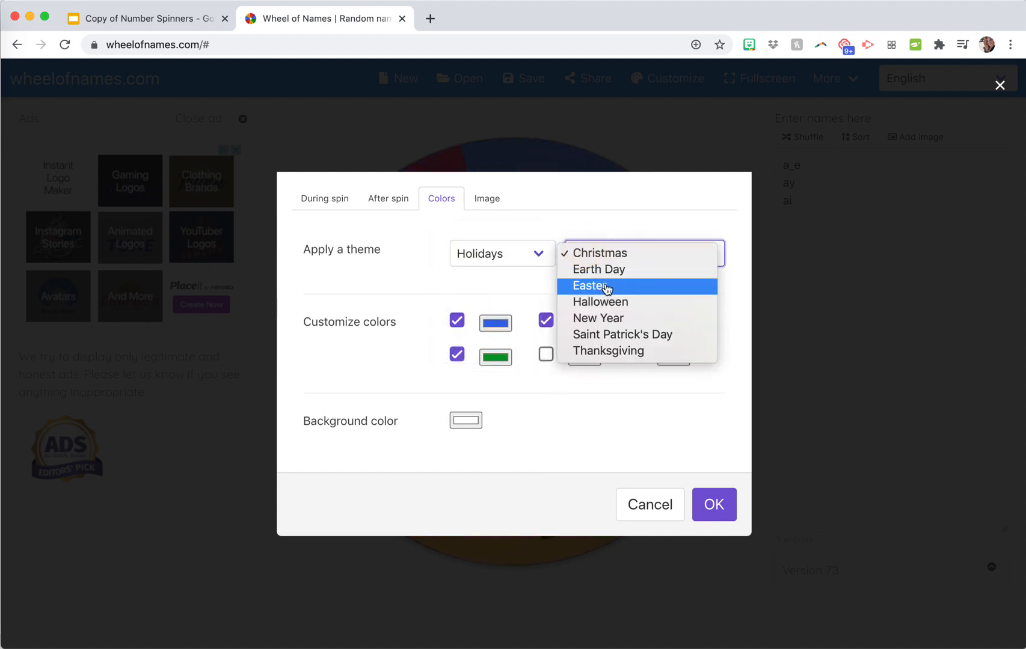
left_click(599, 302)
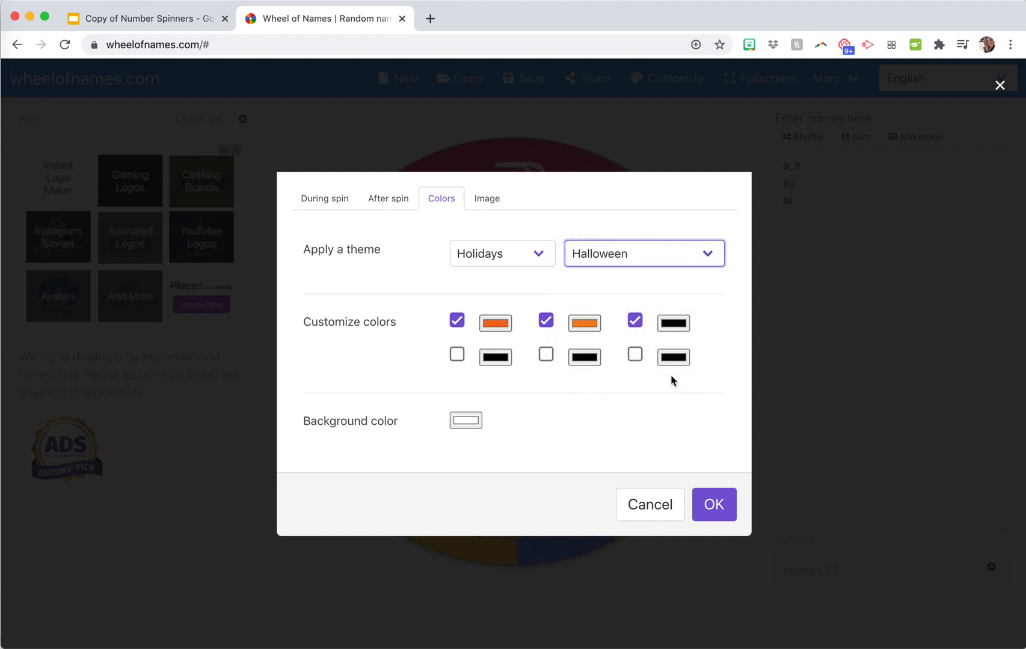
mouse_move(653, 441)
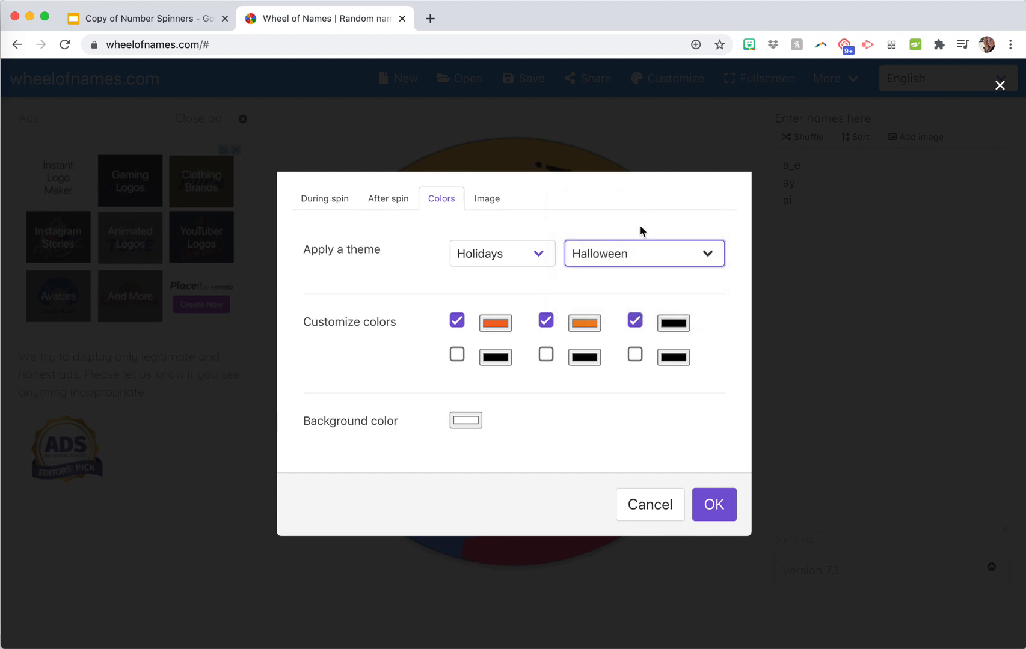
Step: Apply the Holidays > Earth Day theme and confirm the customization with OK
left_click(642, 253)
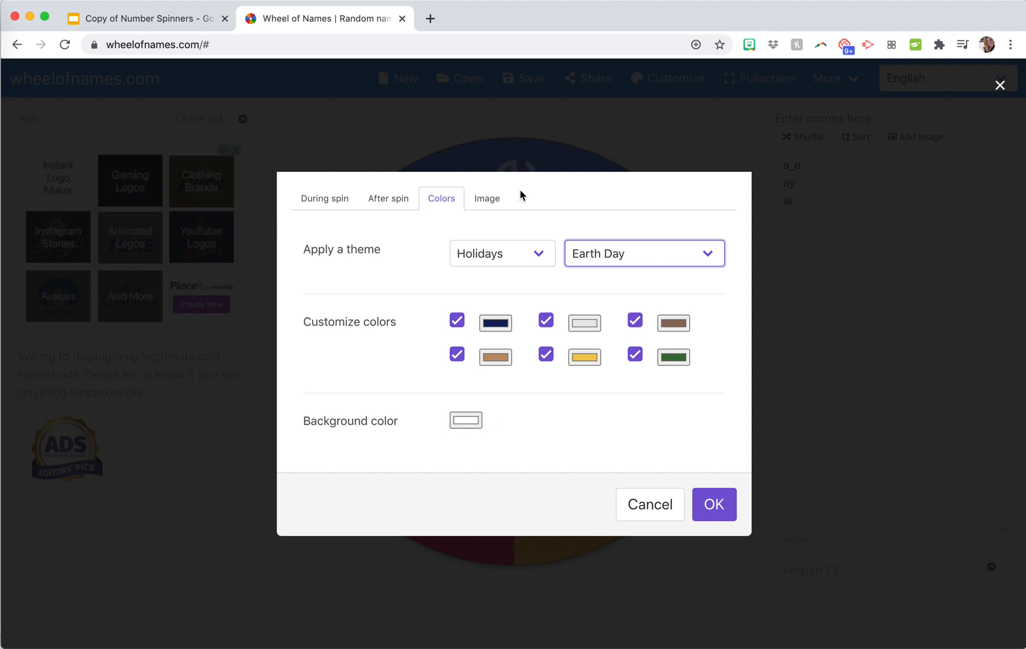
left_click(486, 198)
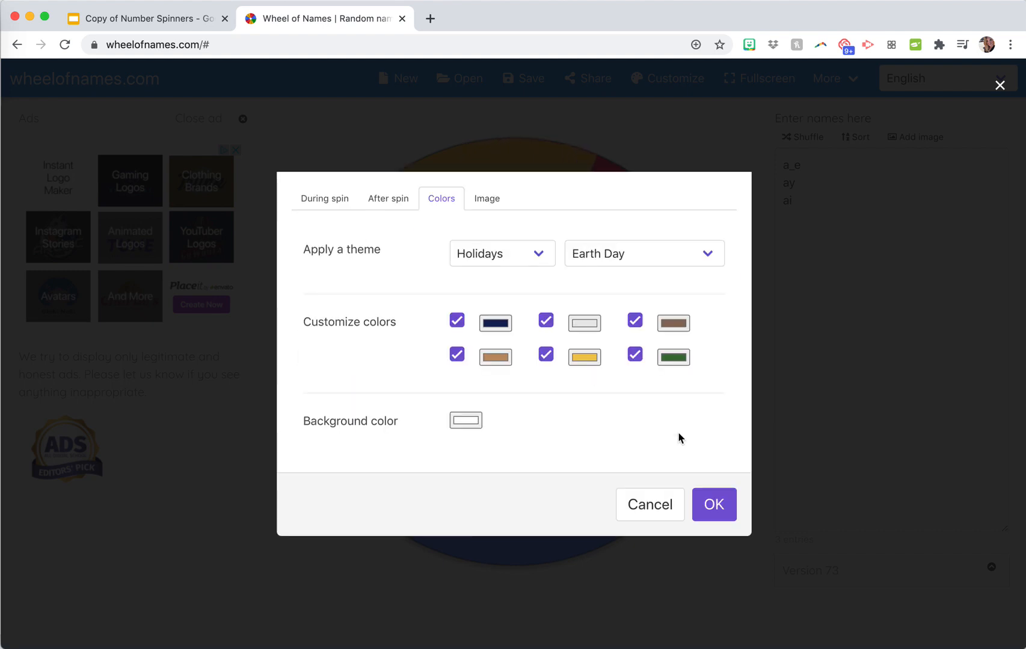
left_click(713, 504)
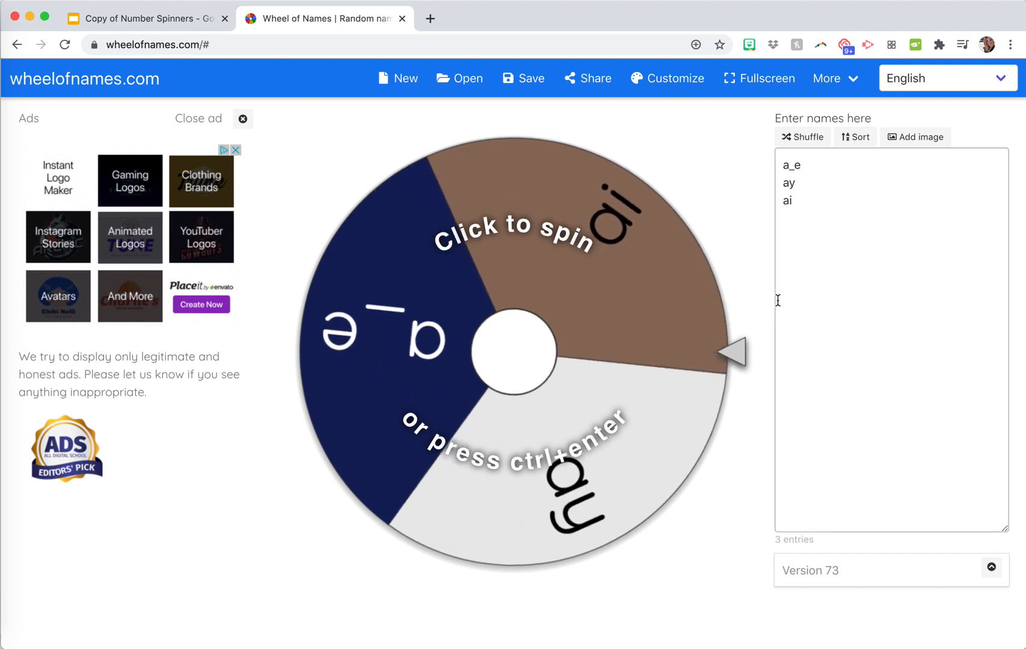
left_click(512, 350)
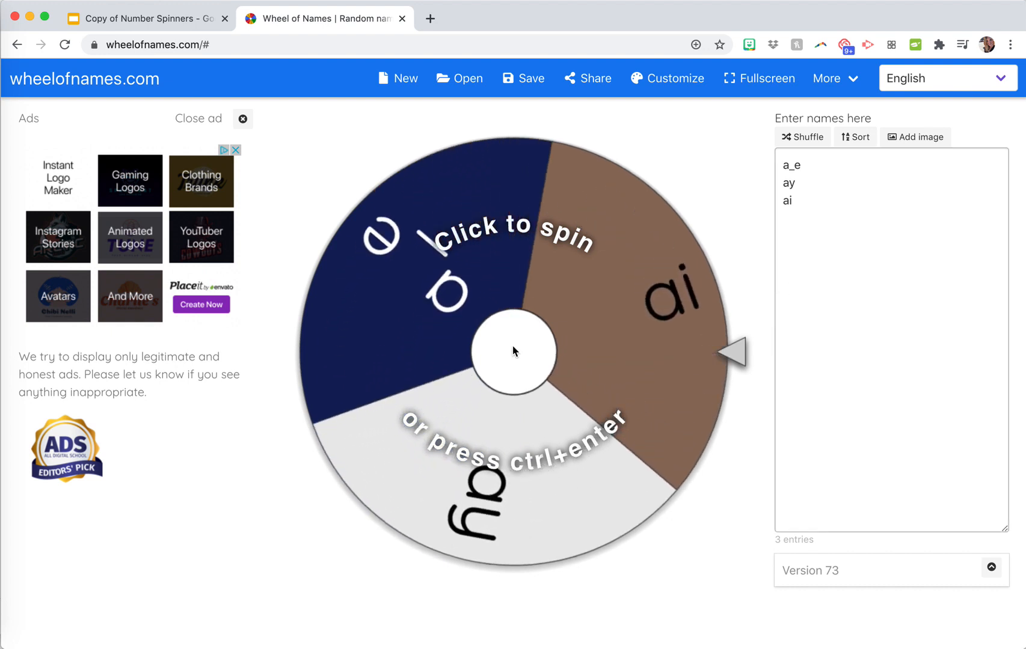
left_click(513, 352)
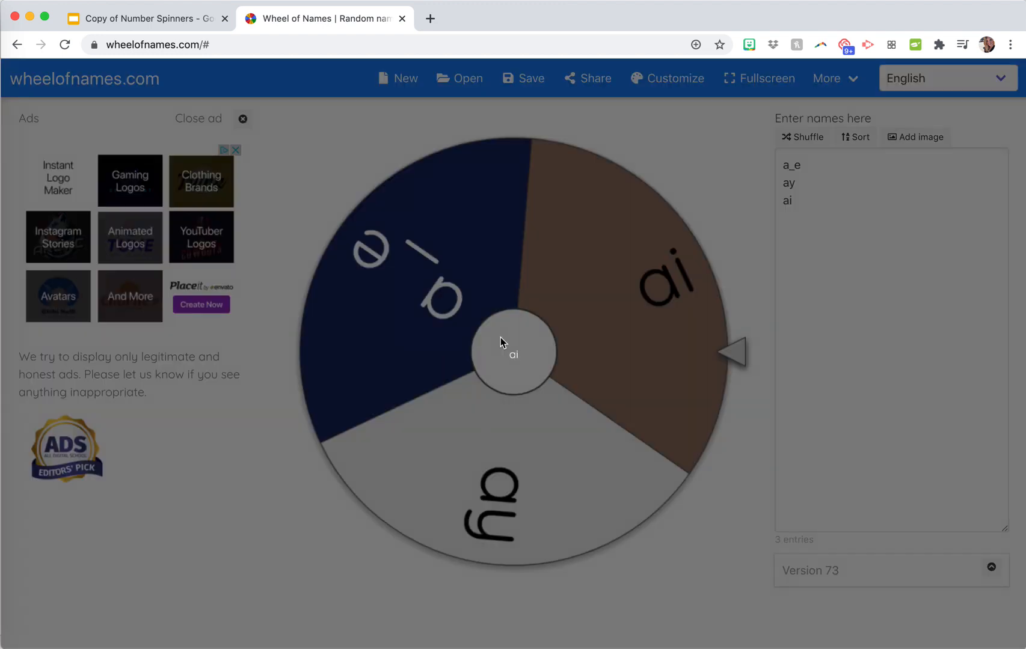
left_click(512, 354)
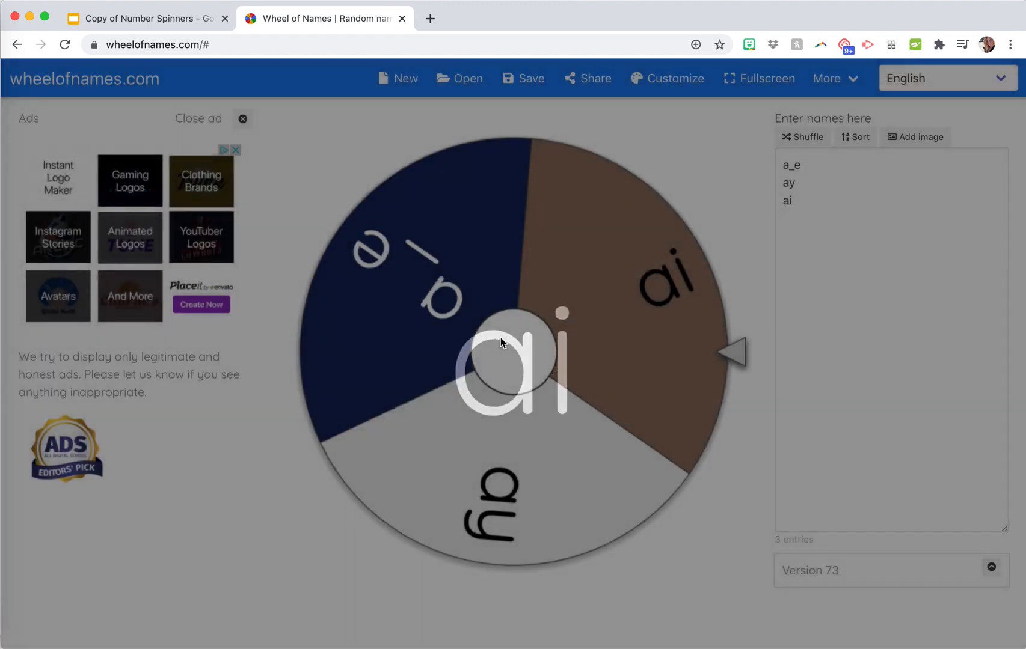
left_click(510, 346)
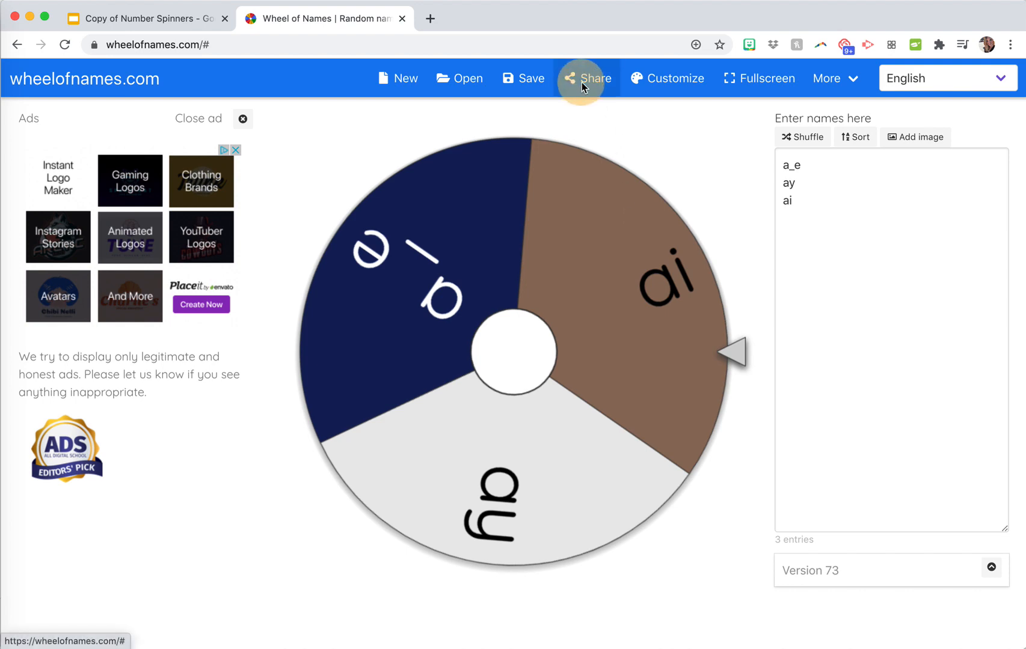
Step: Share the wheel as a public spin-only link and copy the link to the clipboard
left_click(587, 79)
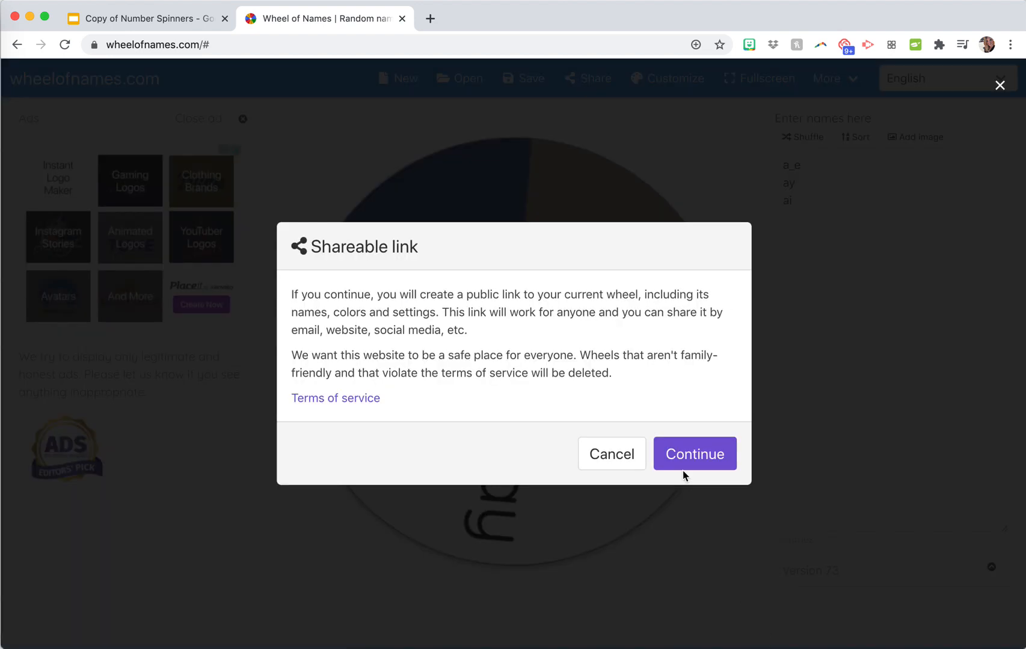
left_click(693, 454)
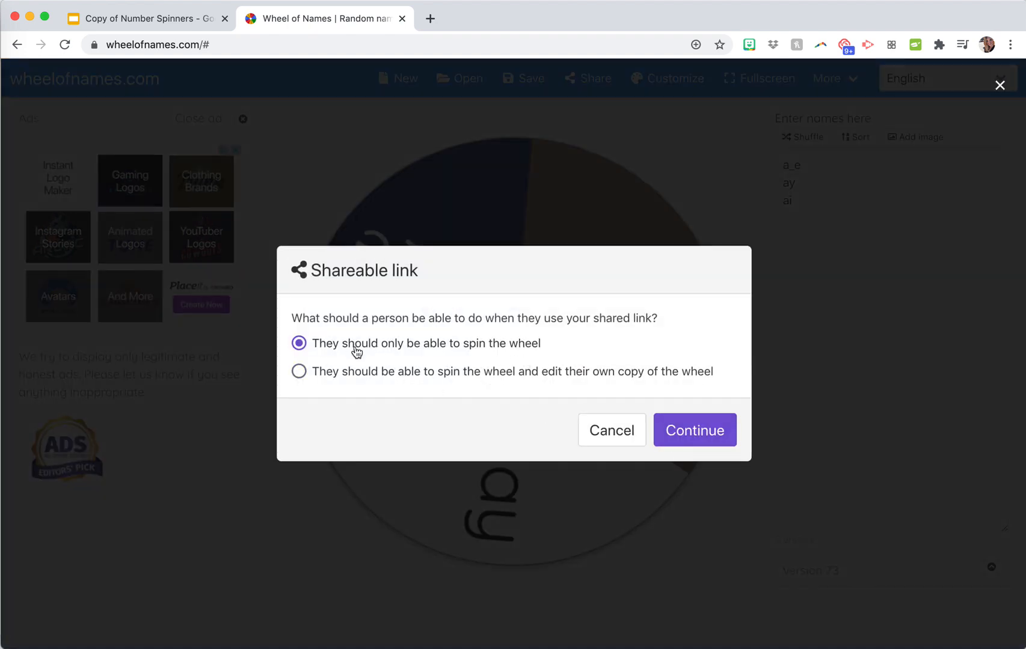
mouse_move(695, 430)
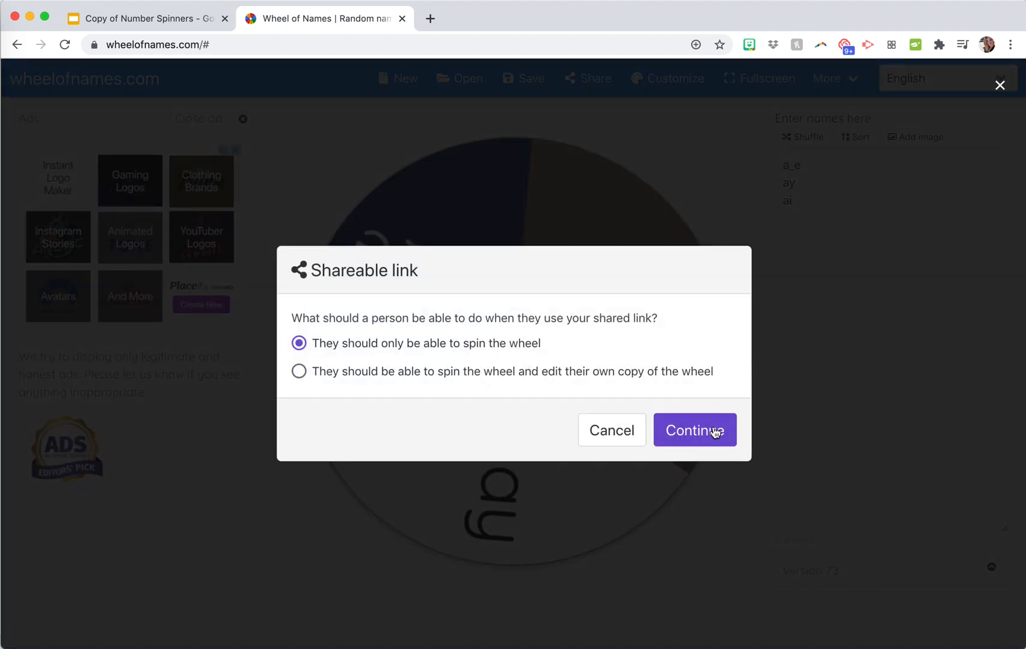
left_click(693, 431)
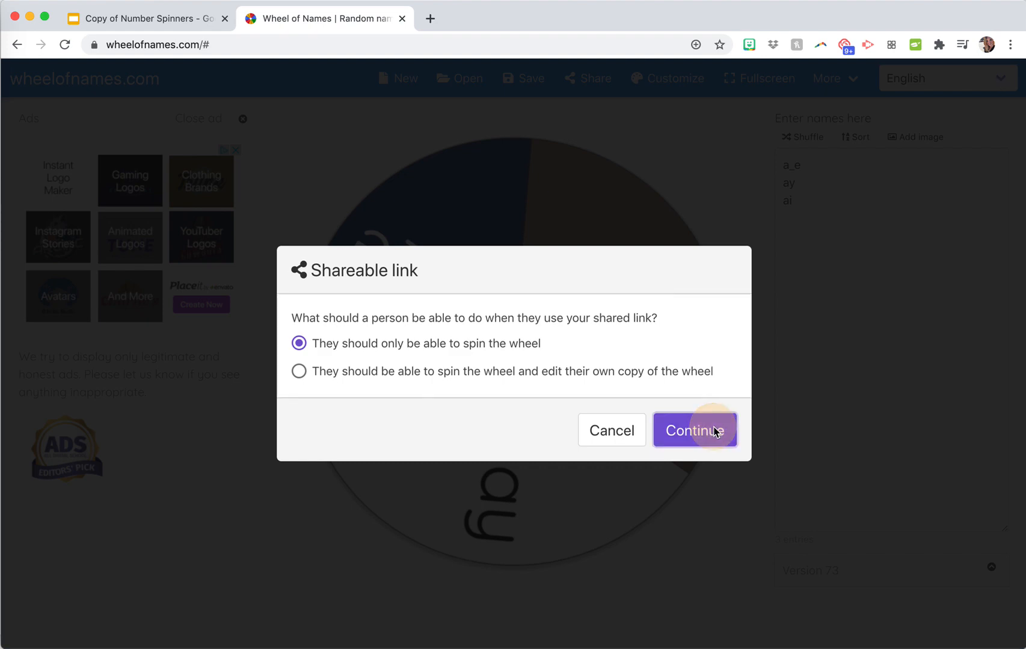
left_click(694, 430)
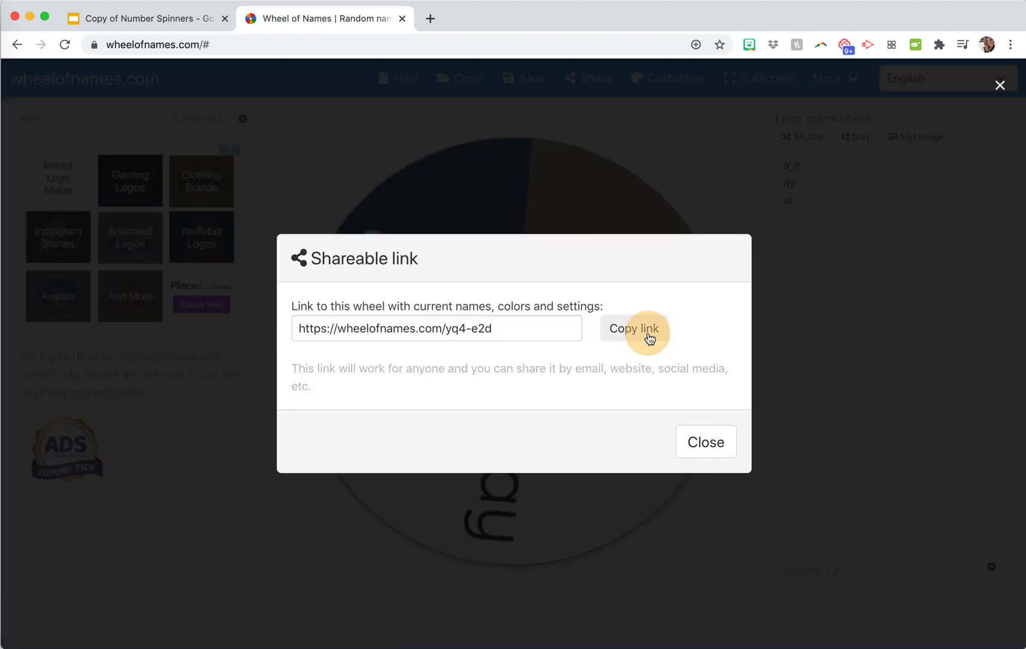
left_click(634, 328)
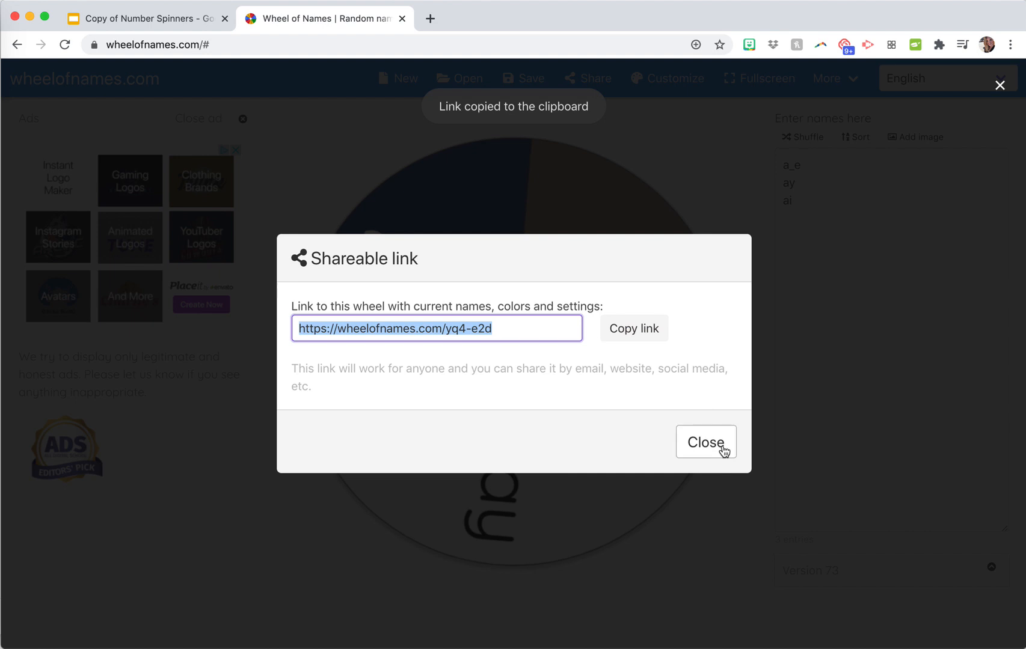
left_click(705, 443)
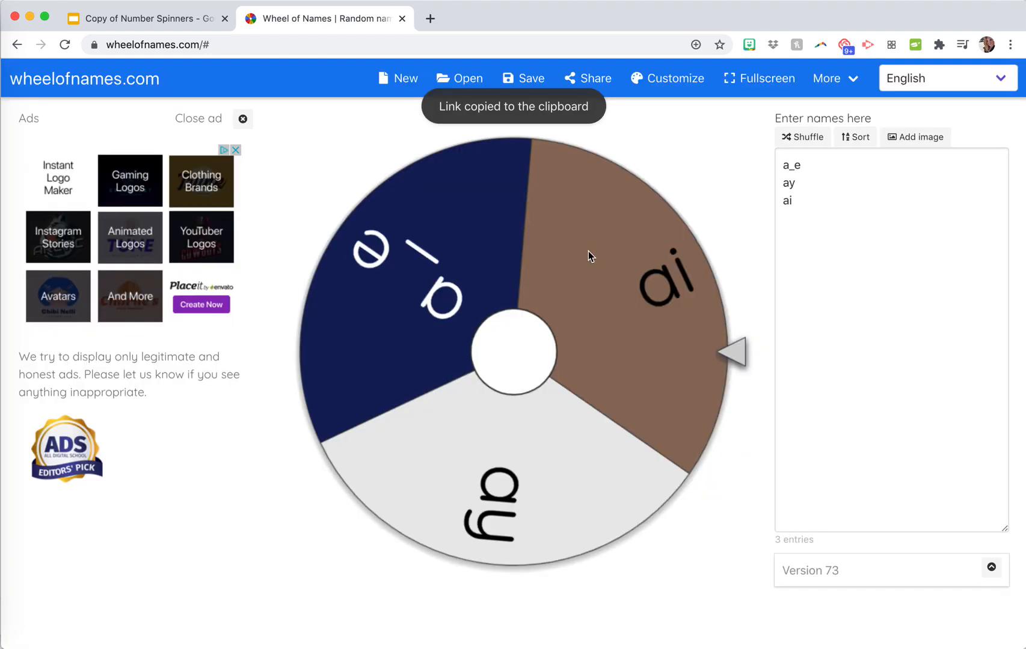
Step: Right-click the wheel and save its picture as a PNG image file
right_click(589, 256)
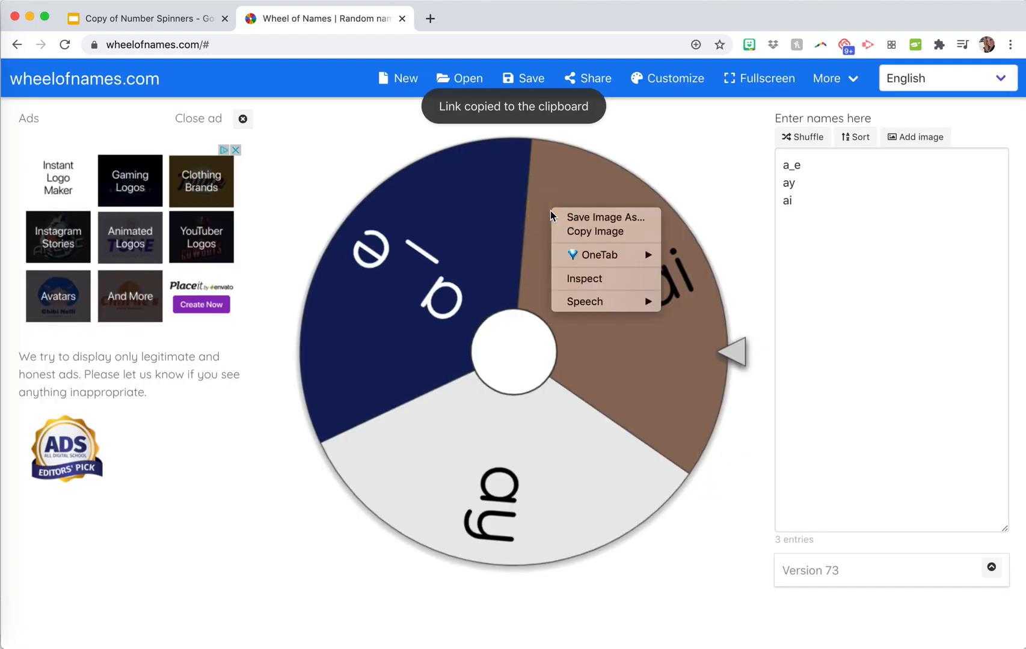
left_click(567, 222)
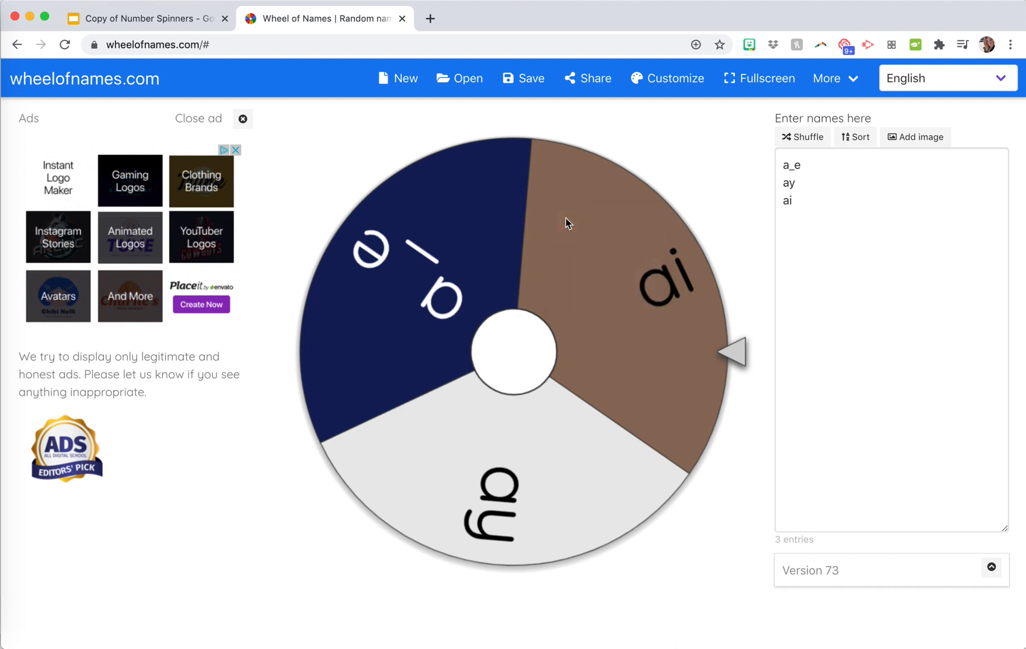
mouse_move(604, 482)
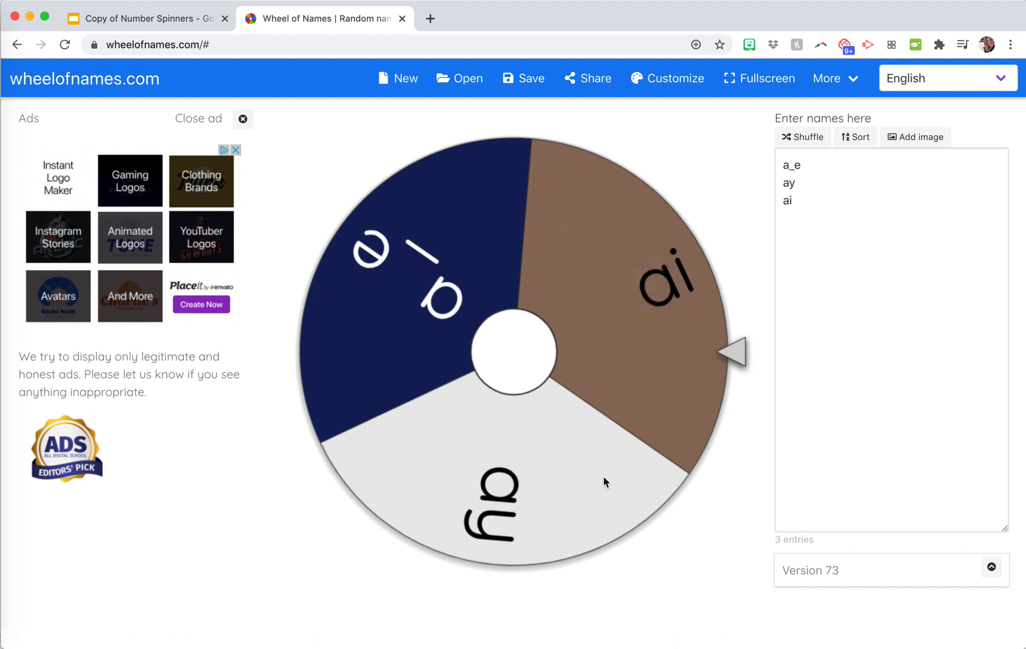
mouse_move(614, 273)
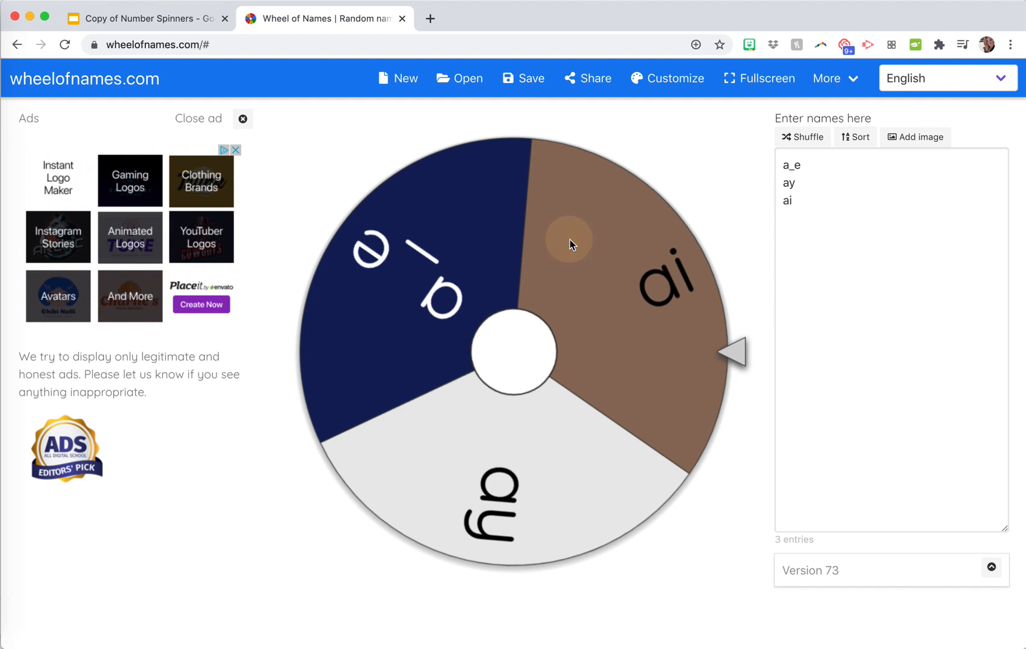
right_click(571, 245)
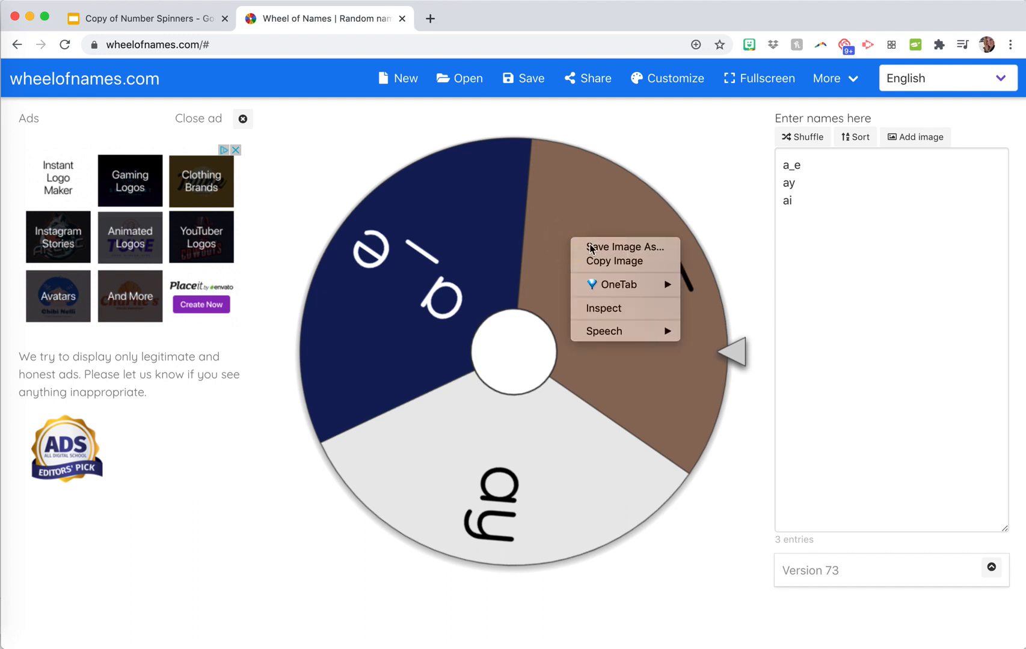
left_click(626, 248)
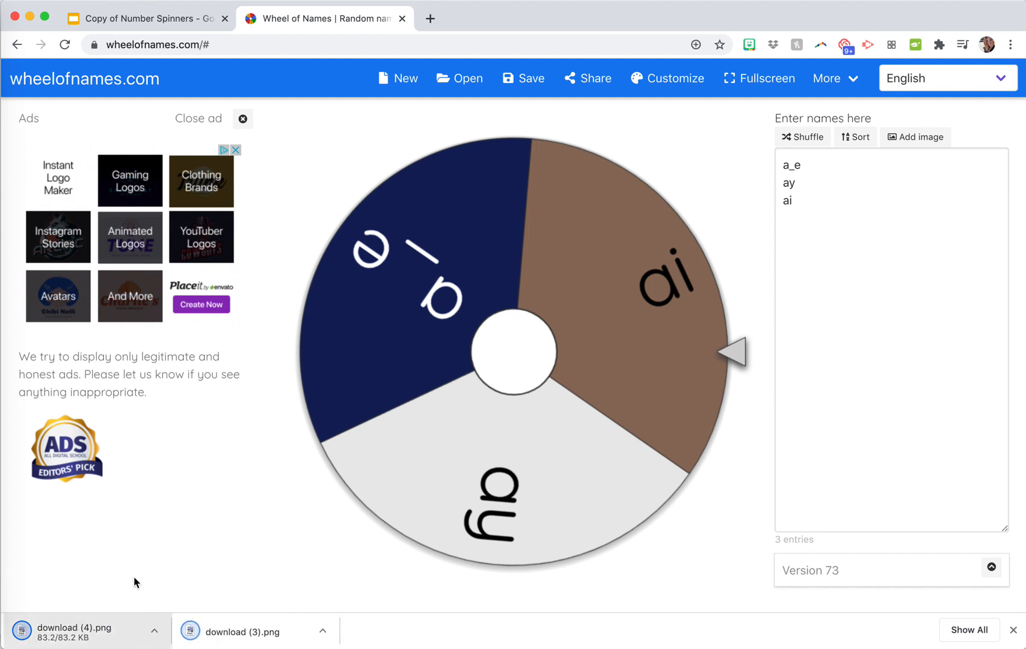
mouse_move(146, 18)
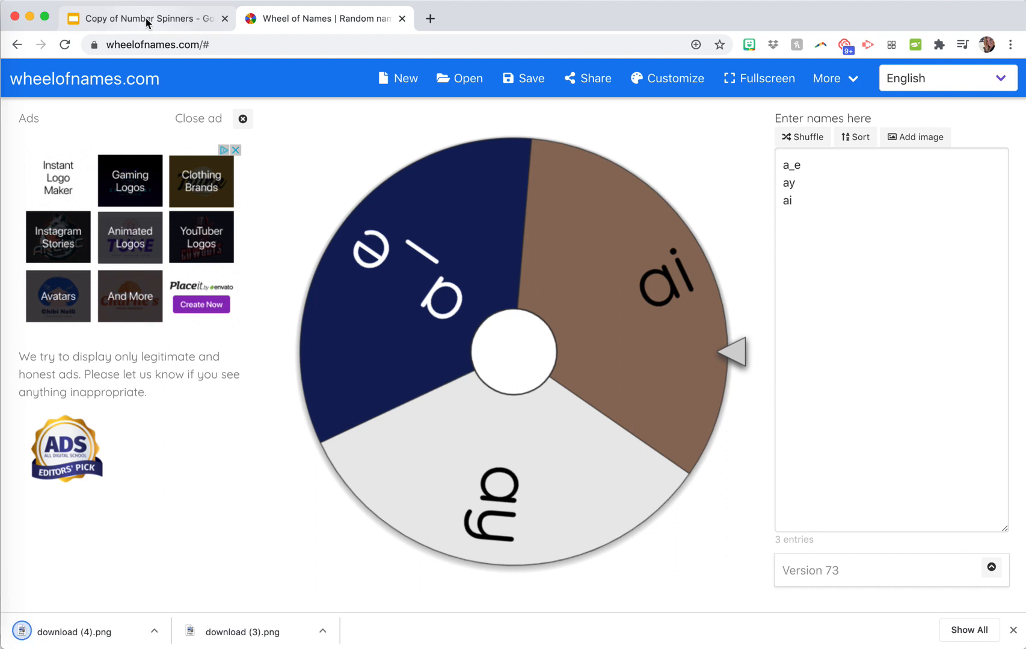
mouse_move(147, 18)
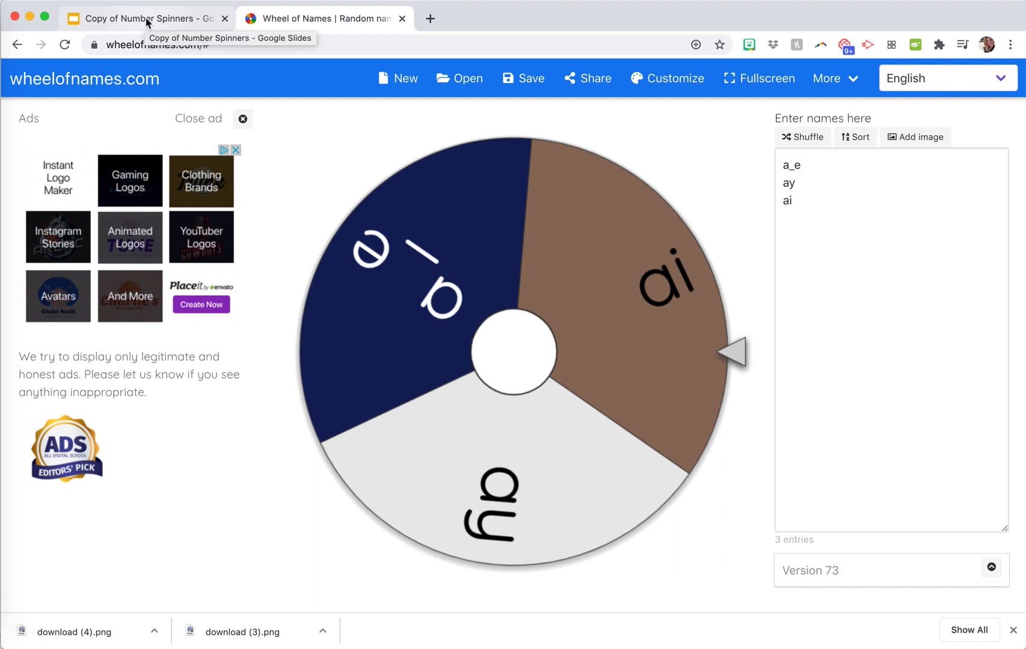
Step: Duplicate the first spinner slide and swap its image for the downloaded vowel wheel PNG
left_click(149, 18)
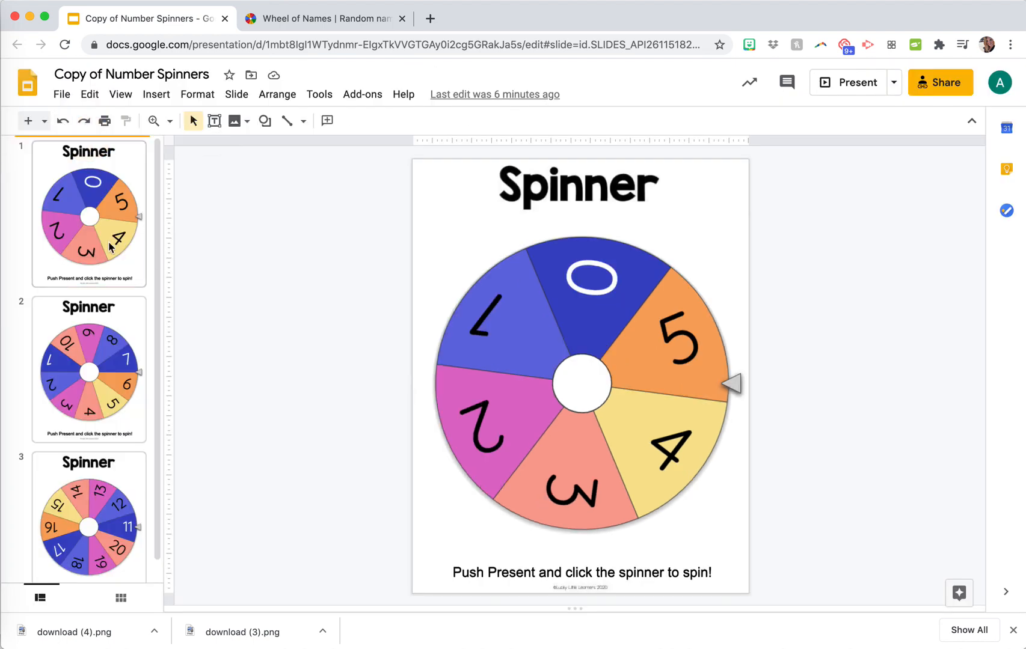
left_click(89, 214)
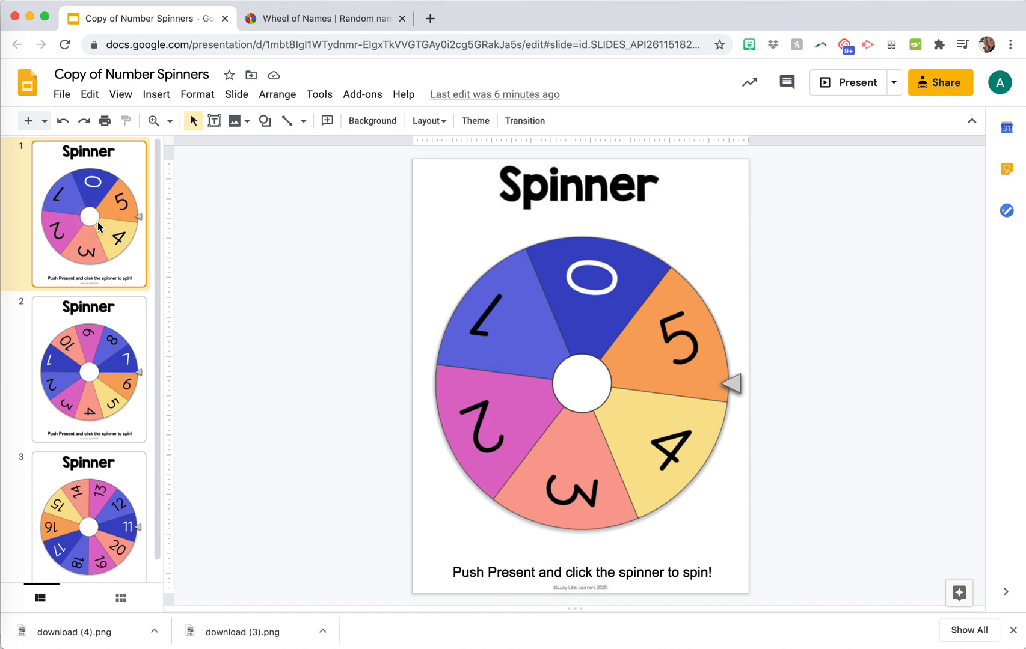
left_click(580, 382)
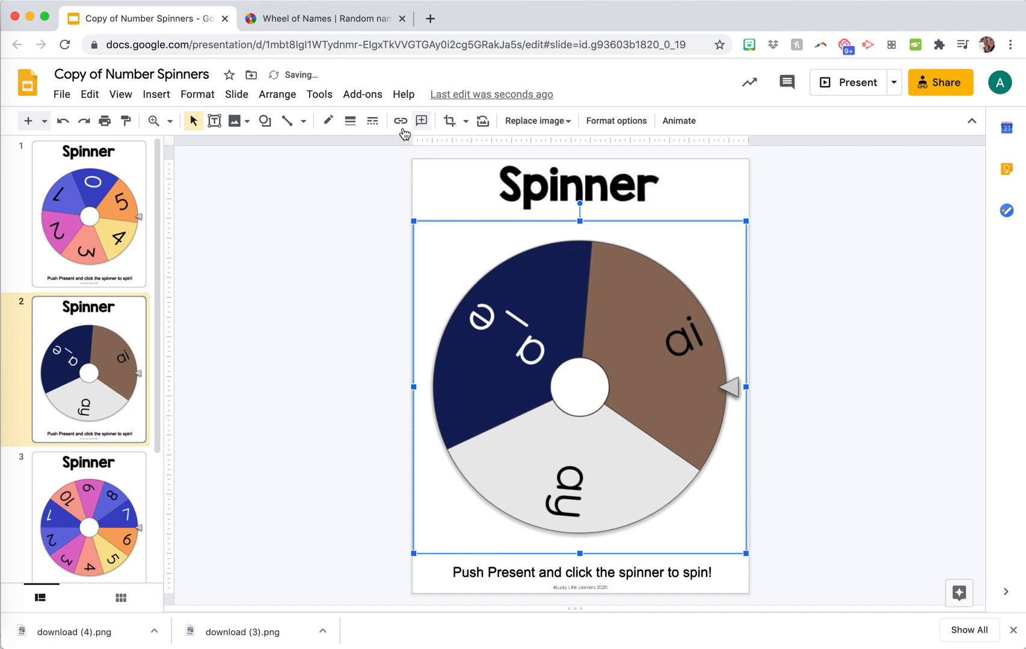
left_click(400, 122)
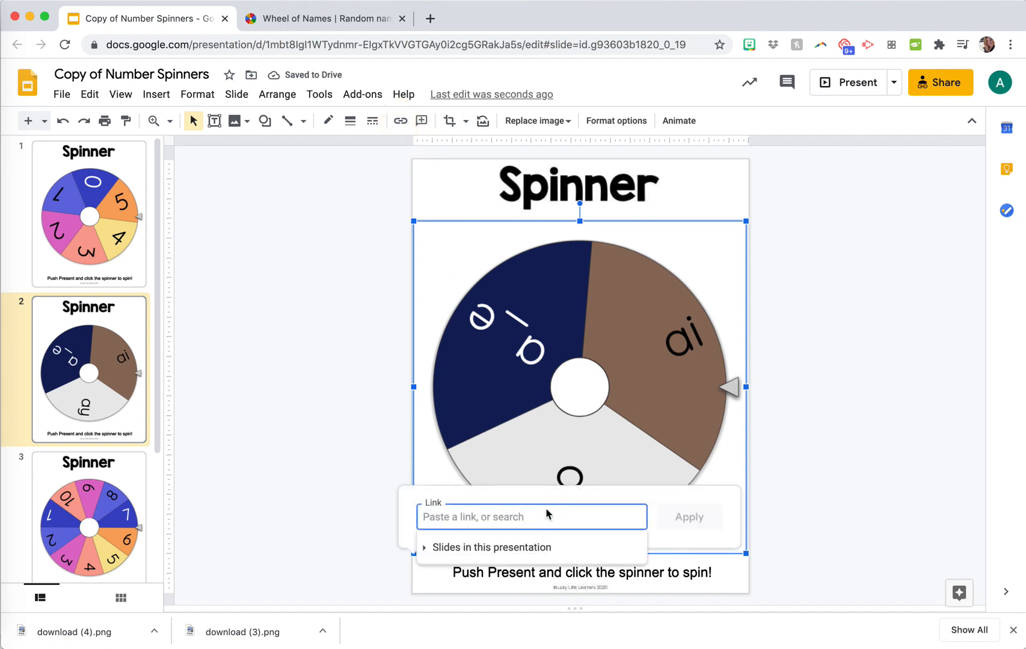
type("https://wheelofnames.com/yq4-e2d")
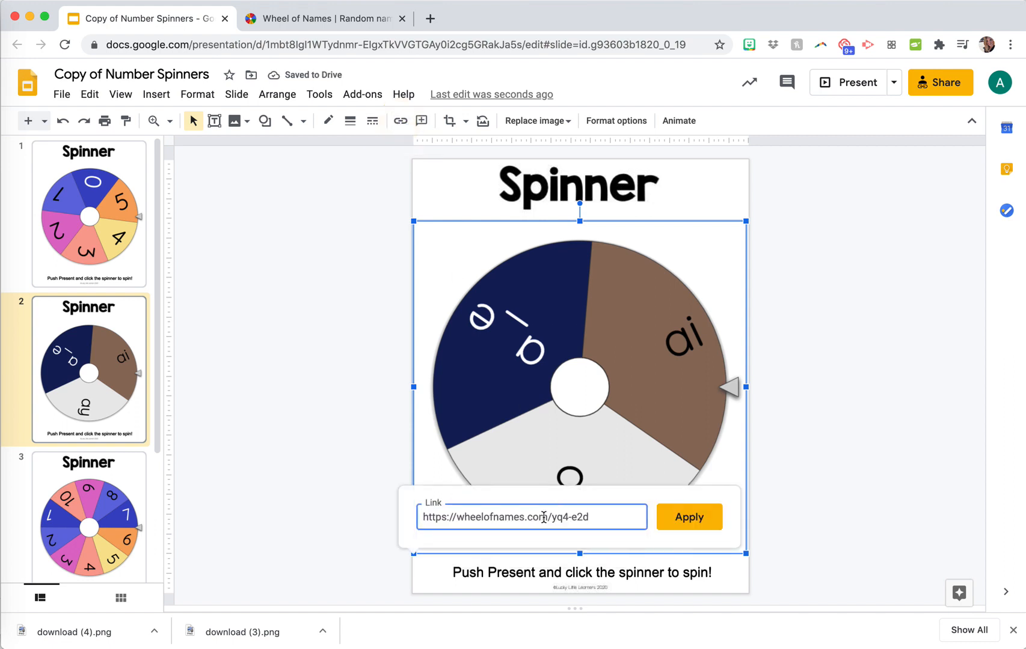
mouse_move(620, 285)
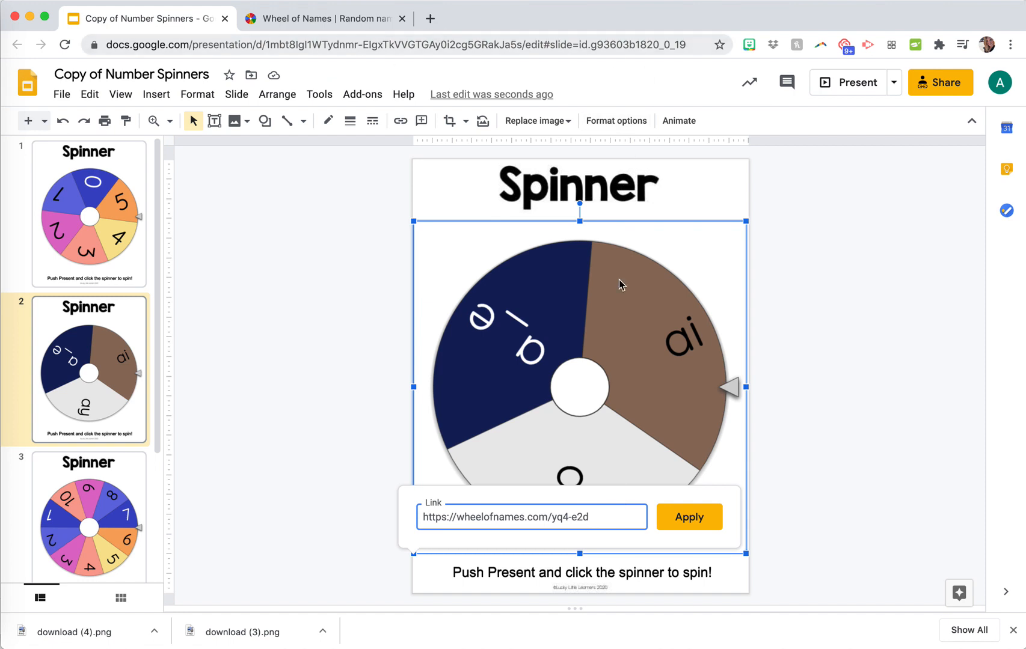
left_click(688, 517)
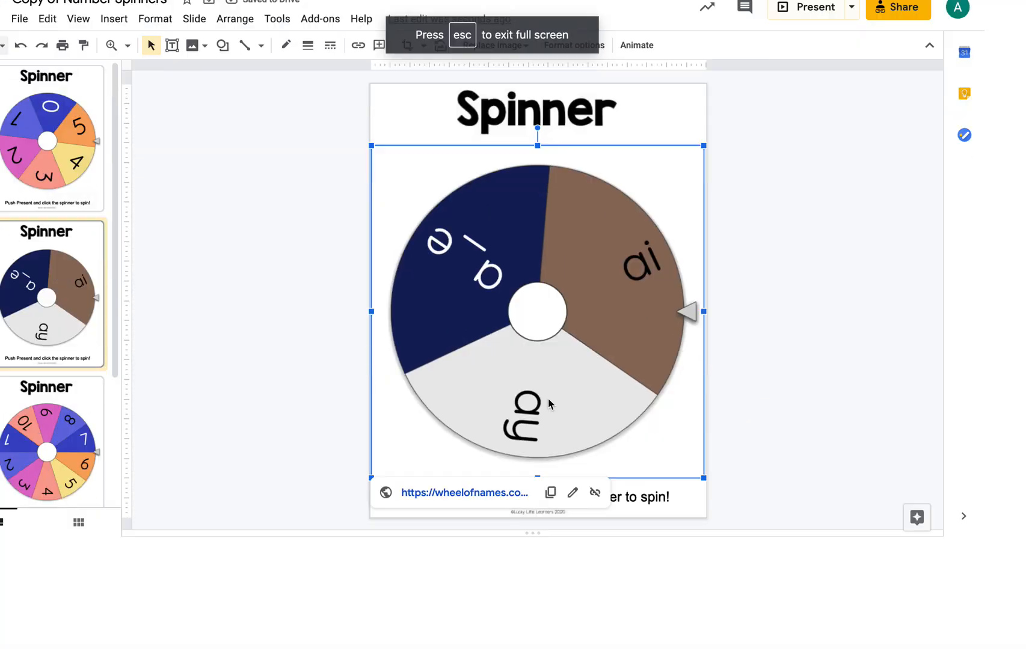
Step: Present the deck full-screen with the linked vowel spinner slide on display
left_click(812, 7)
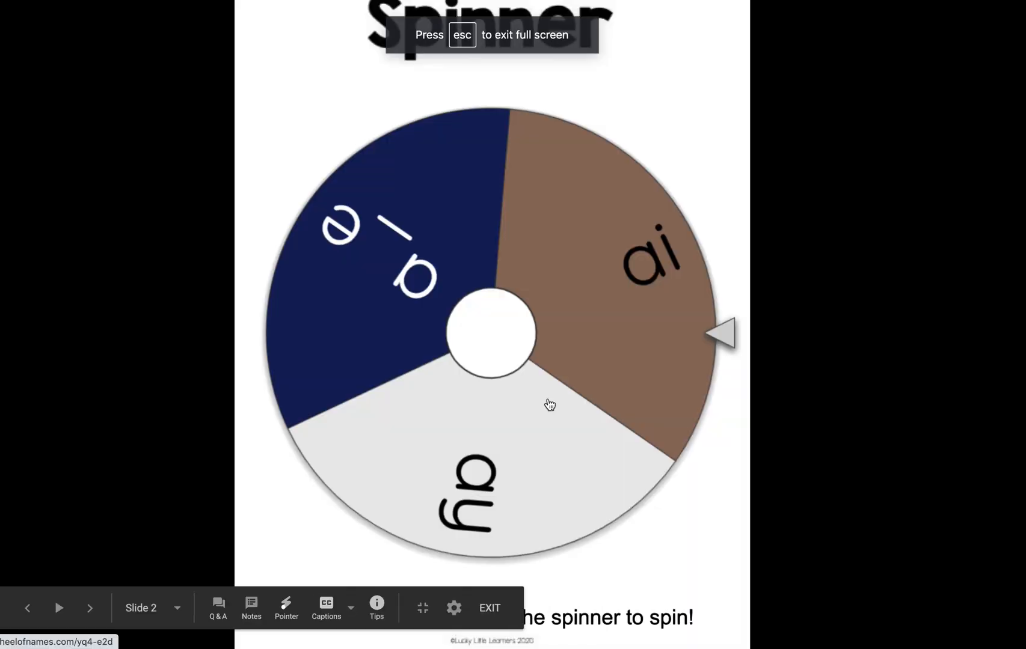
mouse_move(491, 295)
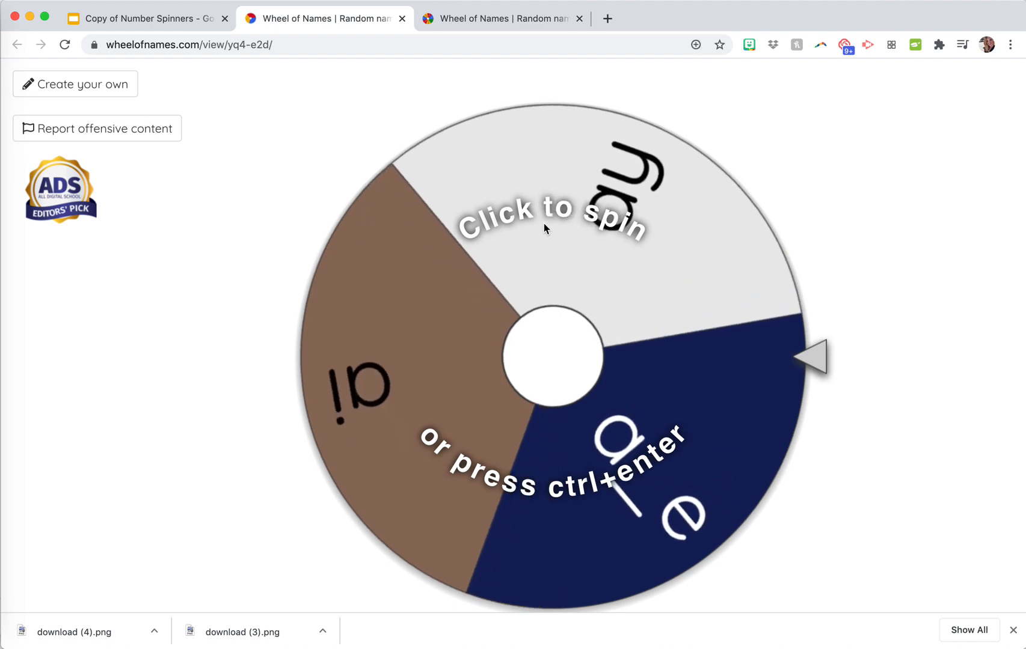
Step: Spin the shared vowel wheel and land on 'ai' as the winner
left_click(553, 226)
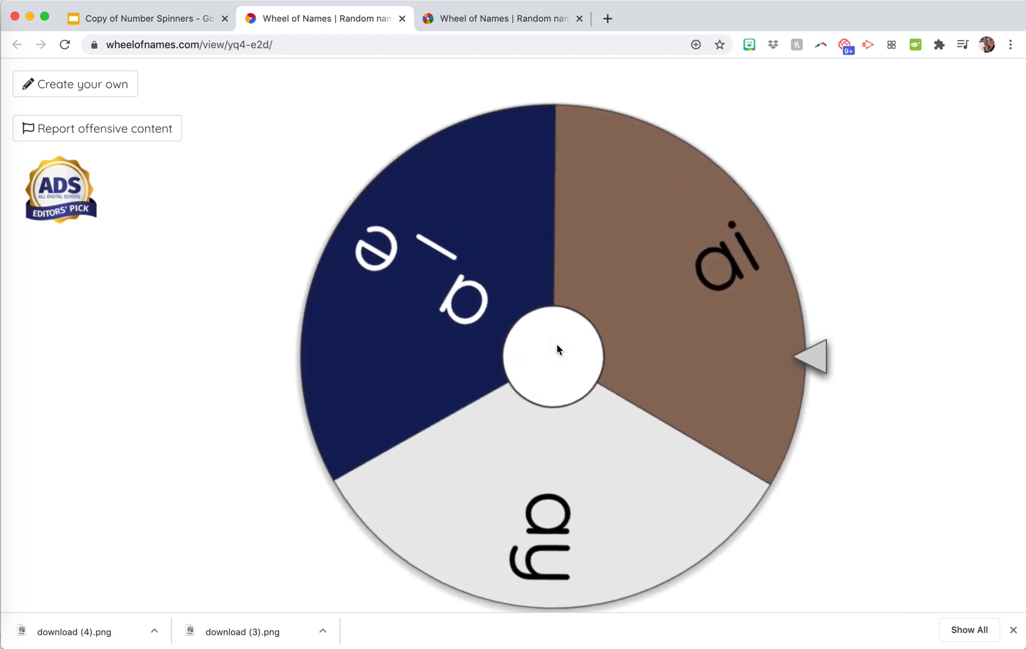
left_click(555, 354)
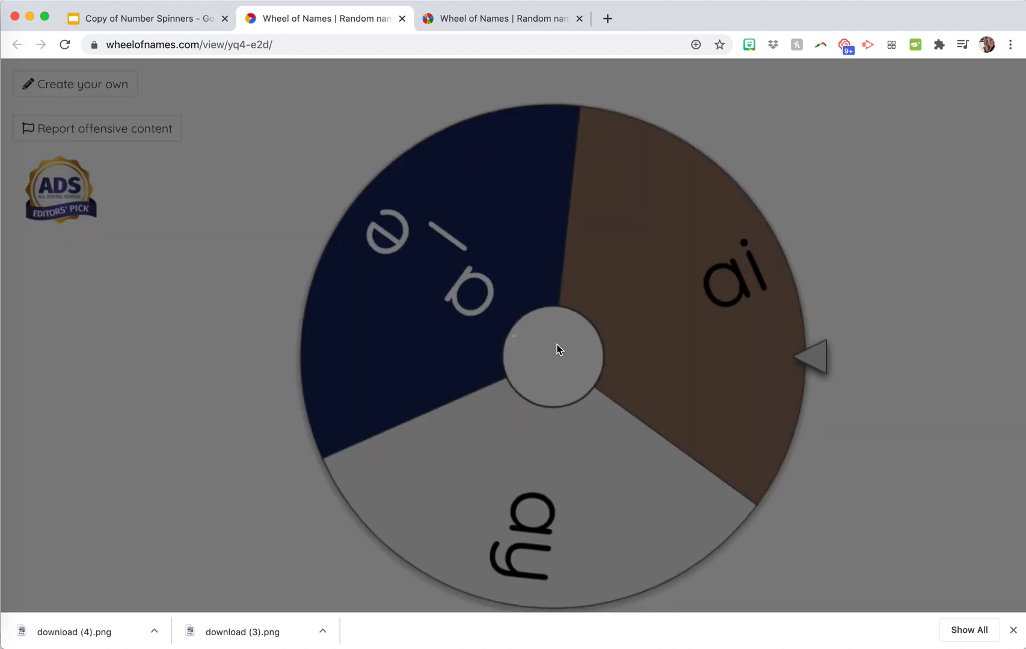
left_click(556, 358)
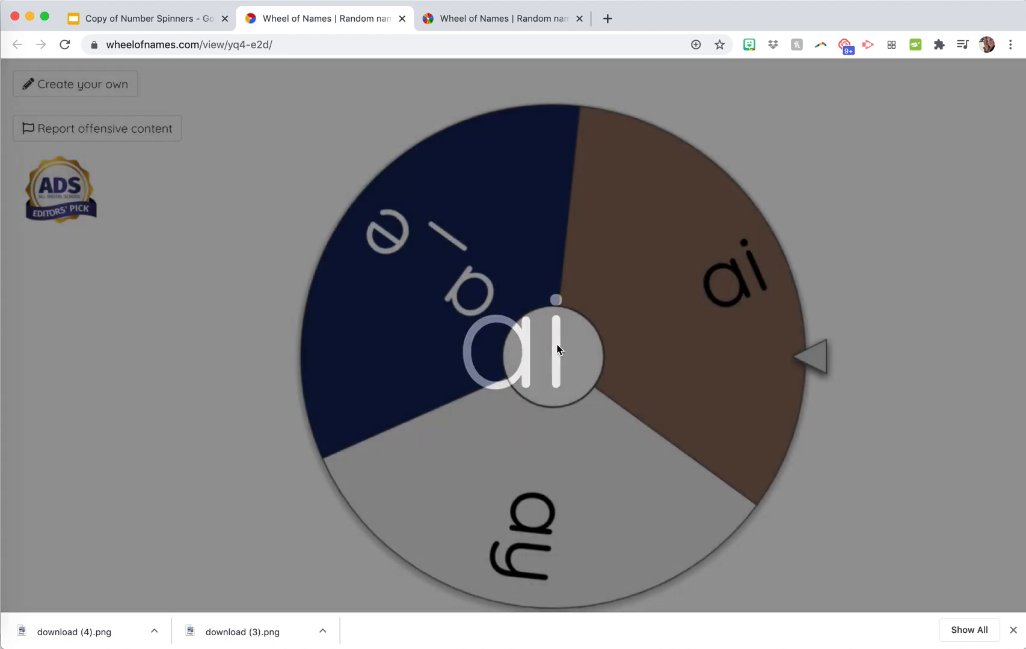